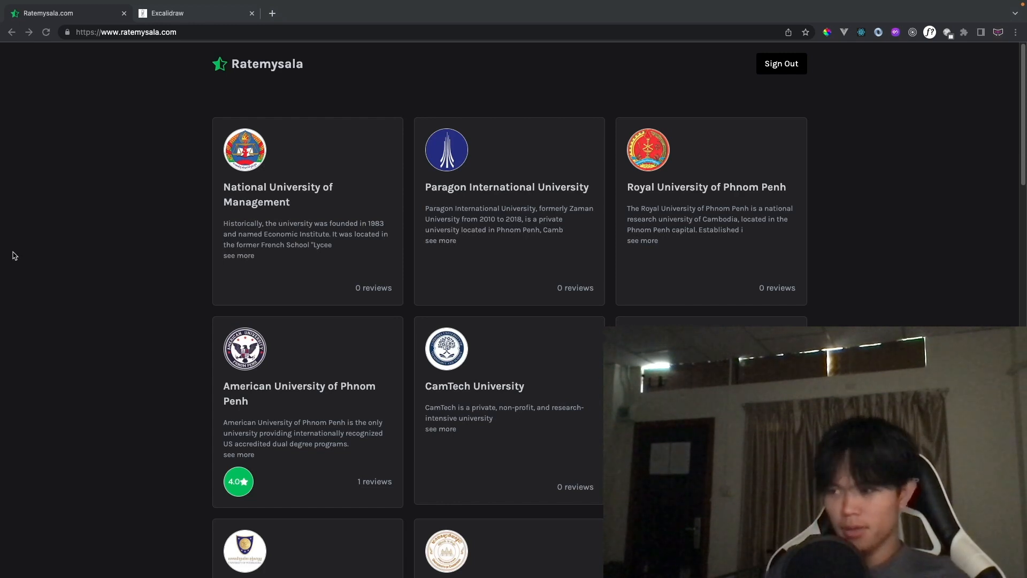
{"action": "mouse_move", "coordinate": [45, 324]}
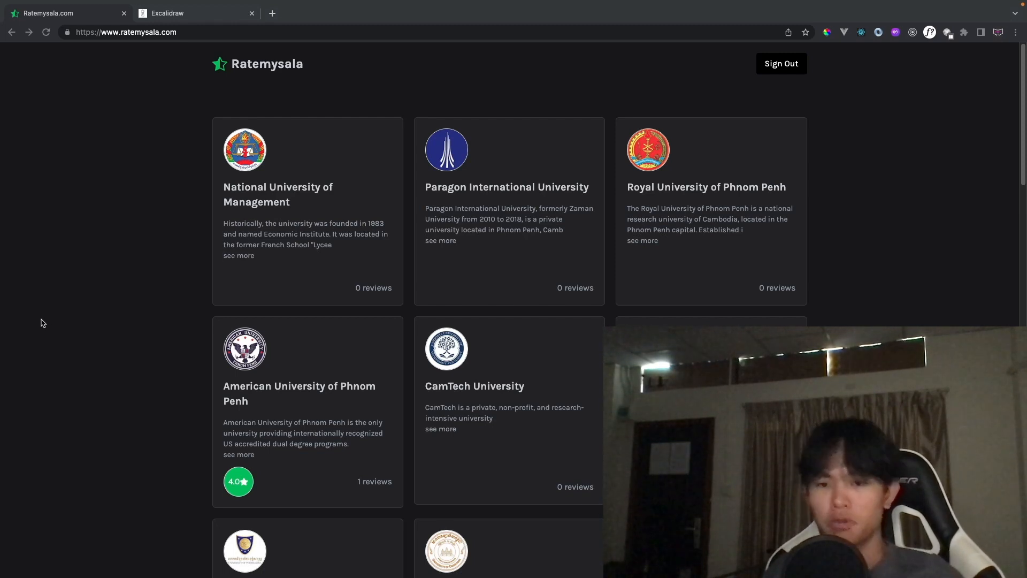
{"action": "mouse_move", "coordinate": [140, 322]}
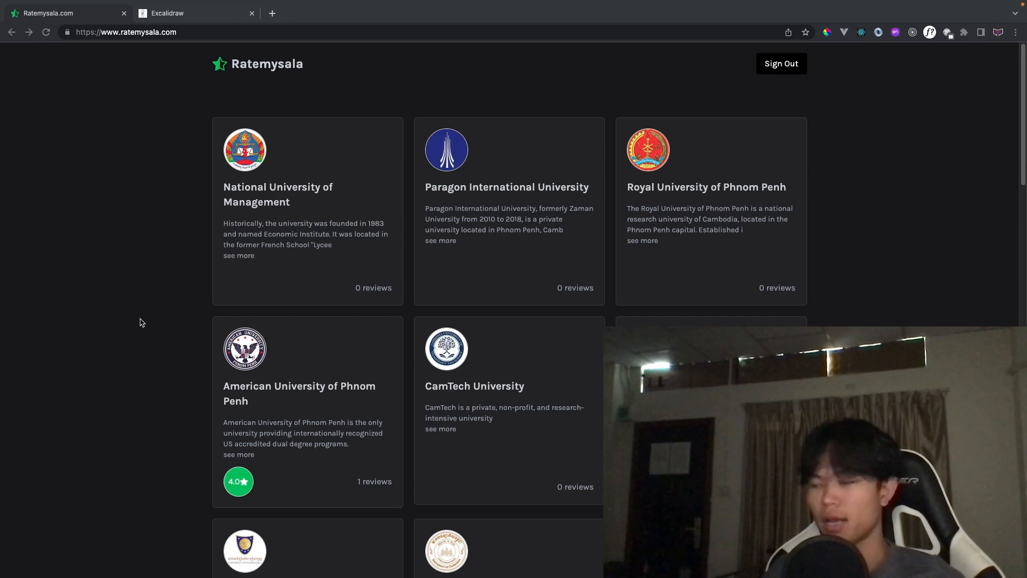
- Freehand-draw arrows from Supabase up to the Home page and School
{"action": "scroll", "scroll_direction": "down", "scroll_amount": 3}
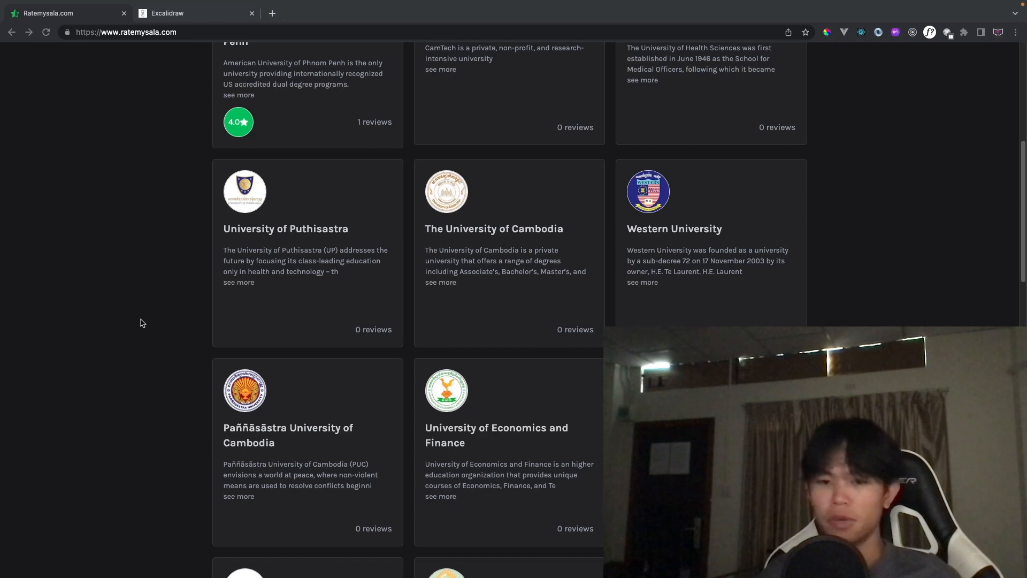
{"action": "left_click", "coordinate": [195, 12]}
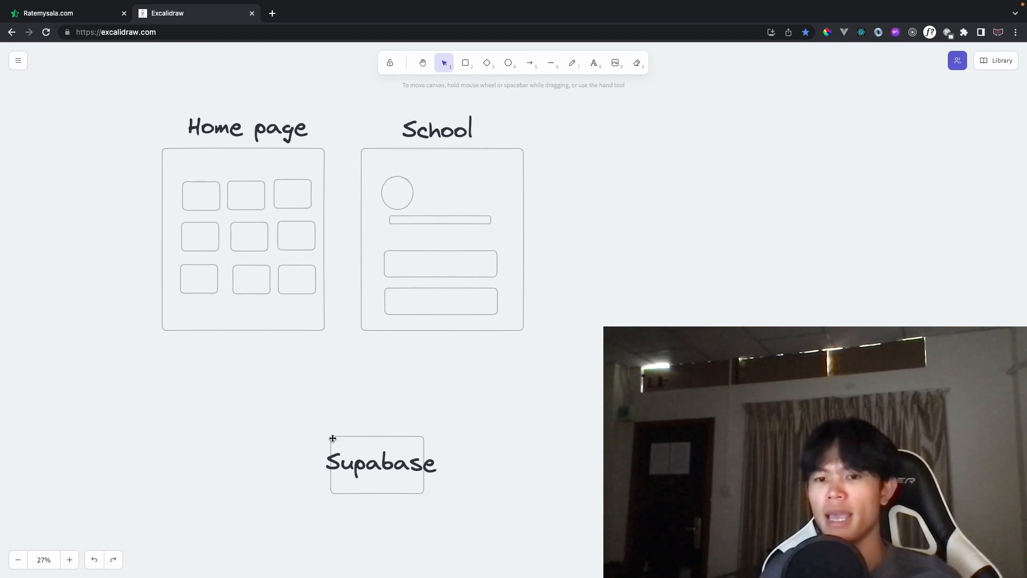
{"action": "mouse_move", "coordinate": [382, 405]}
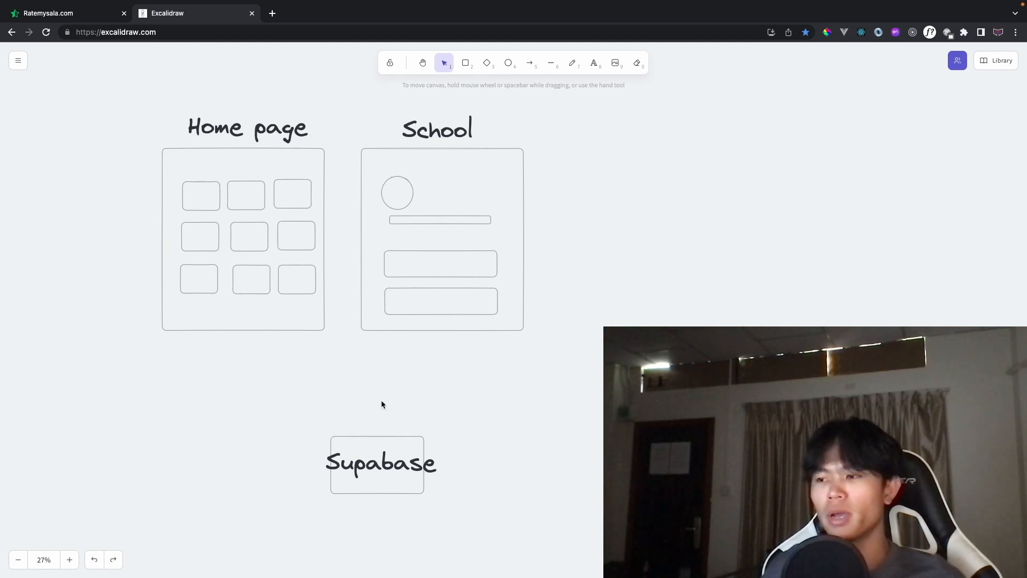
{"action": "mouse_move", "coordinate": [254, 392]}
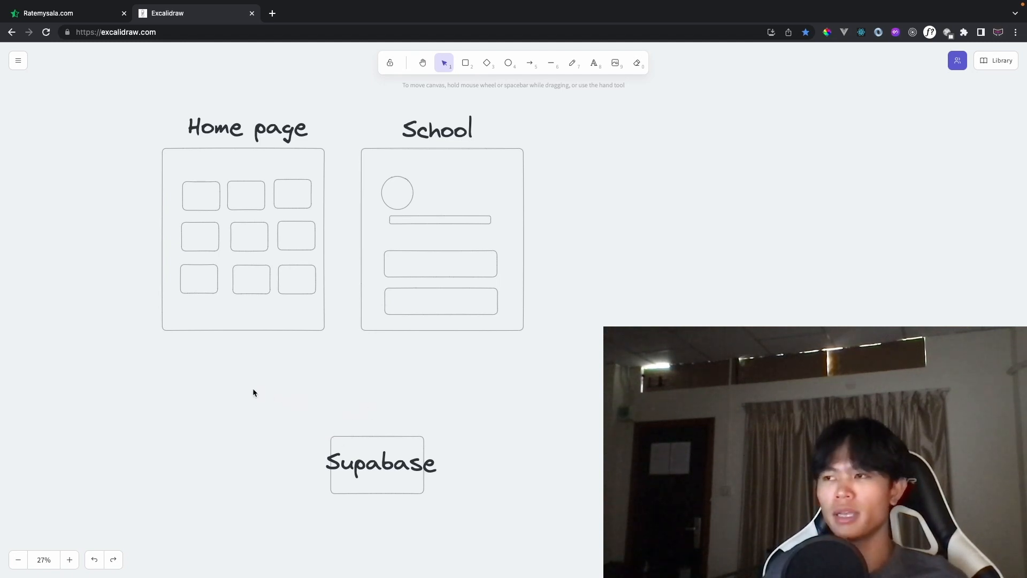
{"action": "mouse_move", "coordinate": [250, 394]}
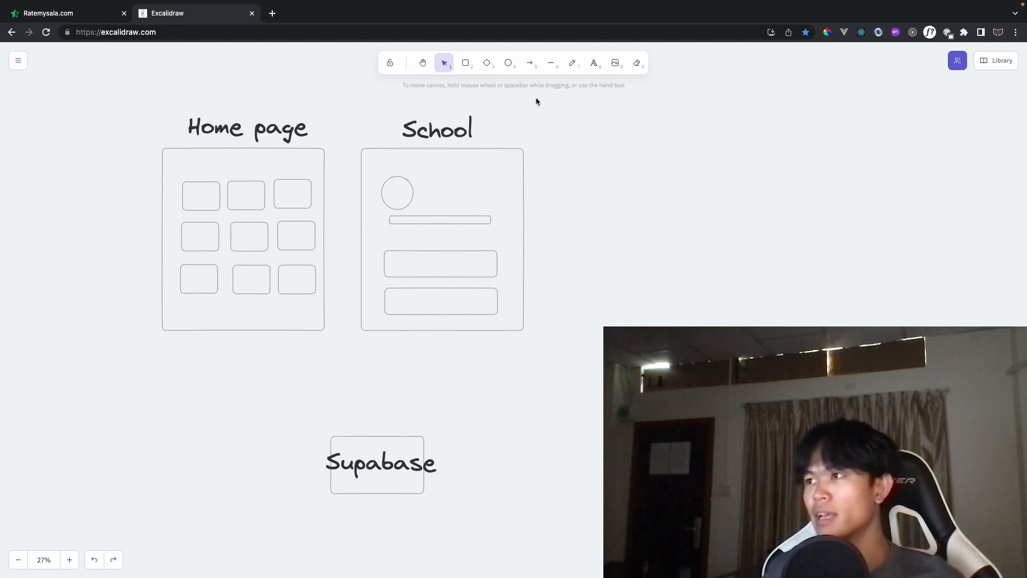
{"action": "left_click", "coordinate": [572, 62]}
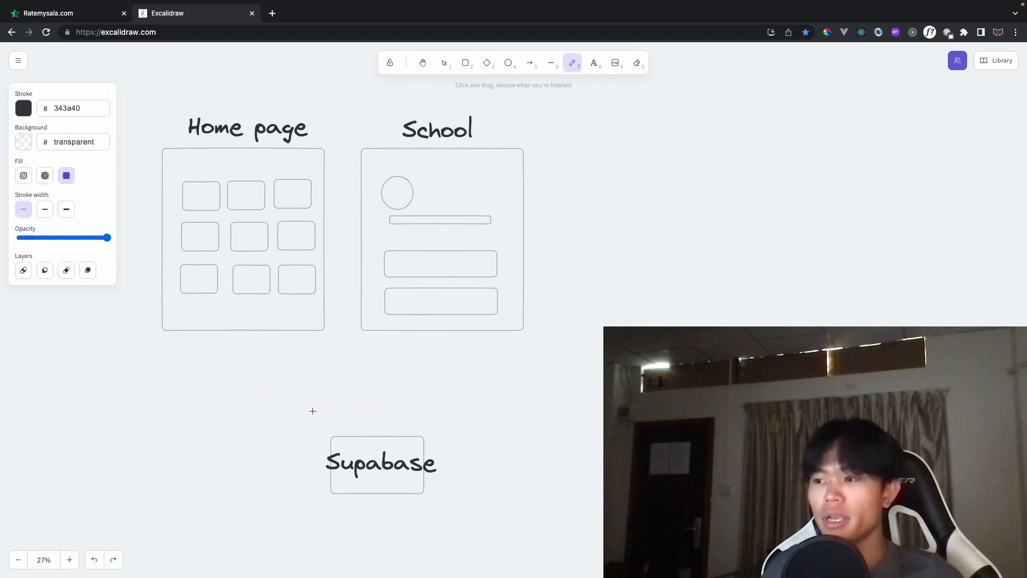
{"action": "left_click_drag", "start_coordinate": [254, 324], "coordinate": [347, 435]}
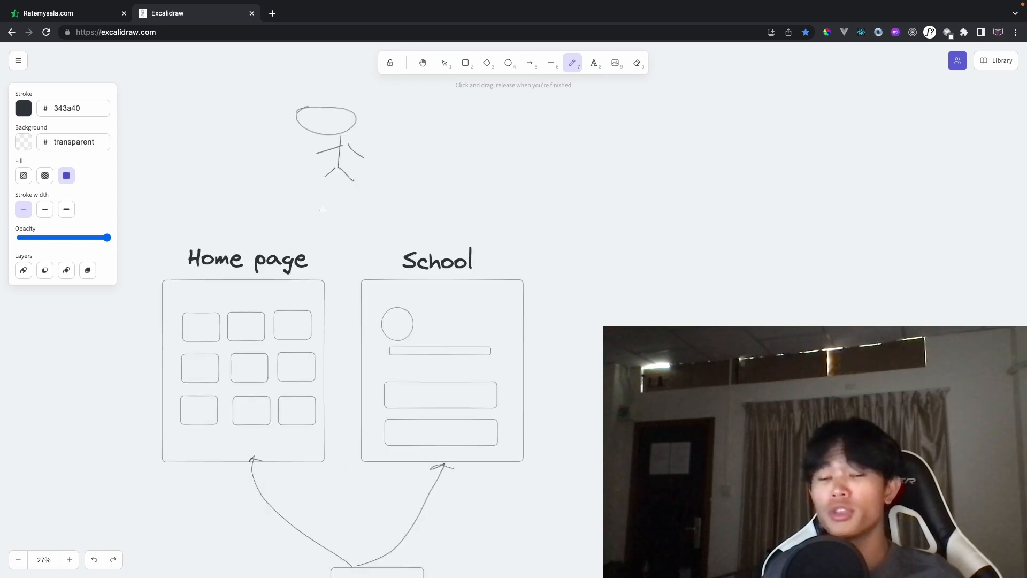
- Draw lines linking the stick-figure user to both pages
{"action": "left_click_drag", "start_coordinate": [312, 175], "coordinate": [256, 252]}
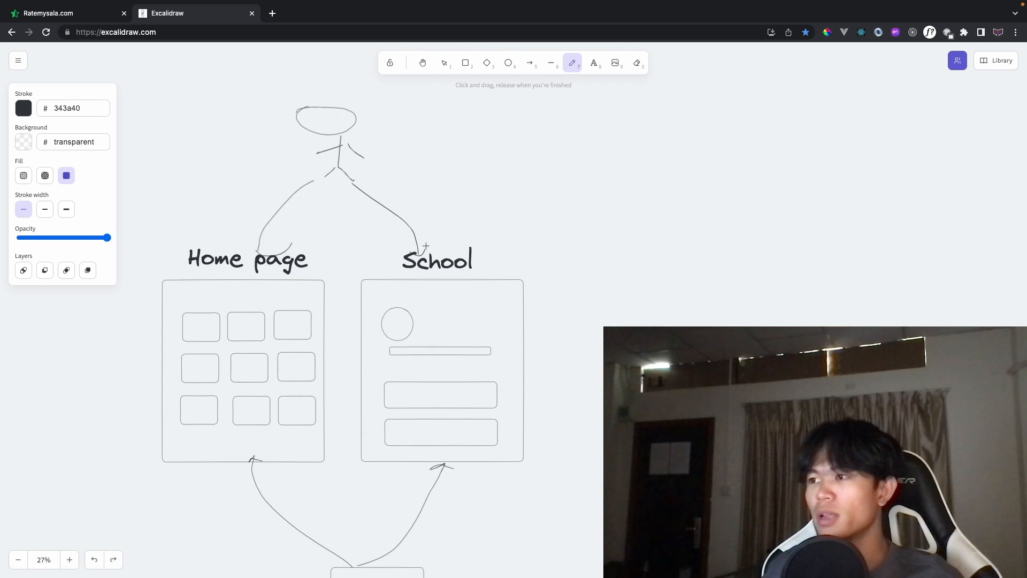
{"action": "scroll", "scroll_direction": "down", "scroll_amount": 3}
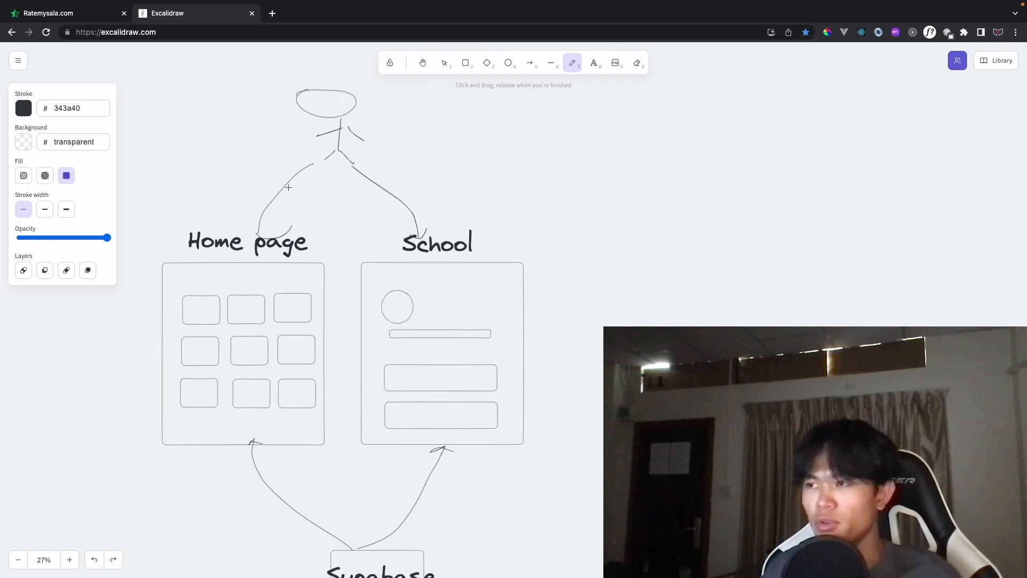
{"action": "scroll", "scroll_direction": "down", "scroll_amount": 3}
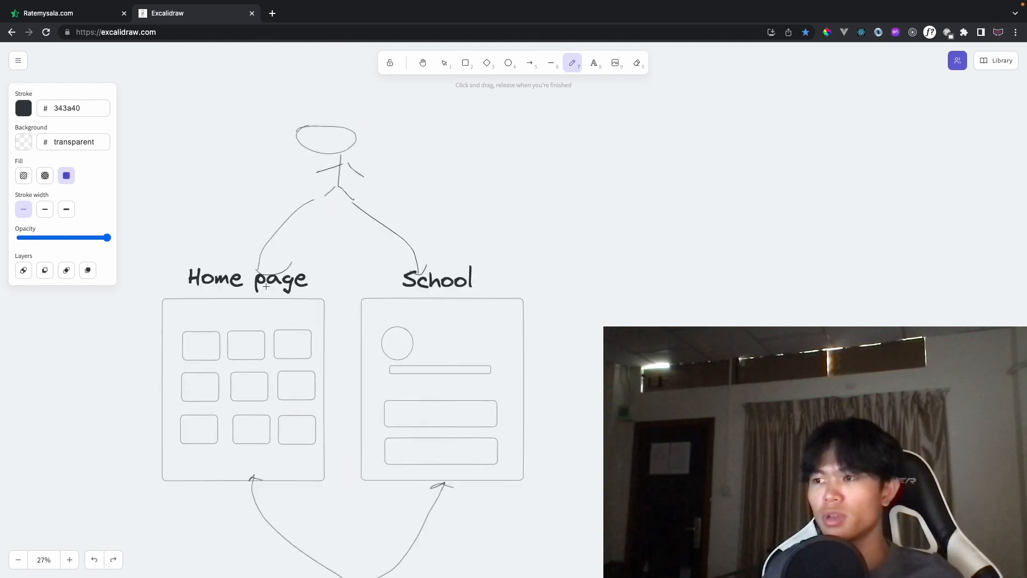
{"action": "scroll", "scroll_direction": "down", "scroll_amount": 3}
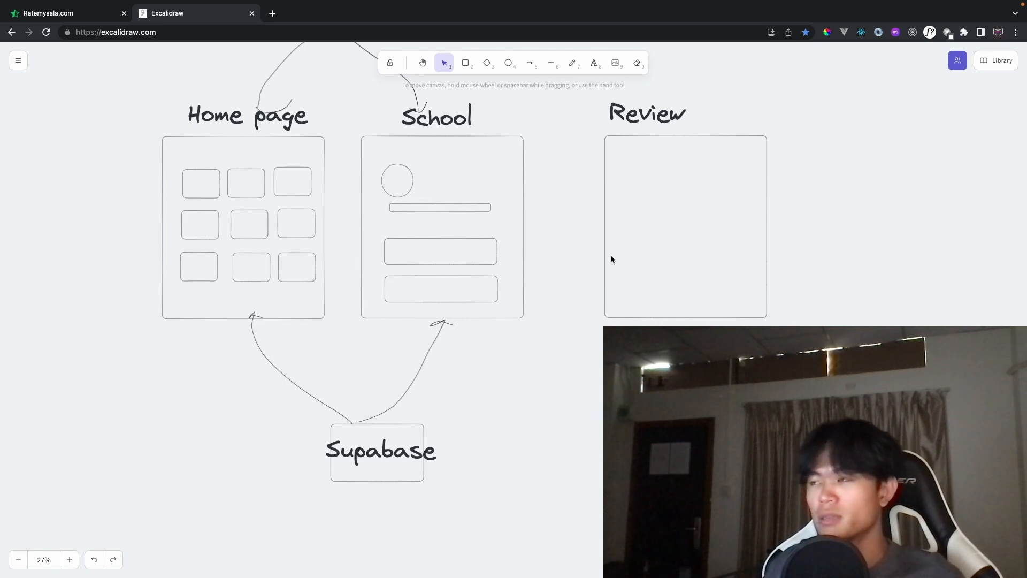
- Freehand-draw a line from Supabase toward Review and a second Supabase arrow to a page
{"action": "left_click", "coordinate": [571, 63]}
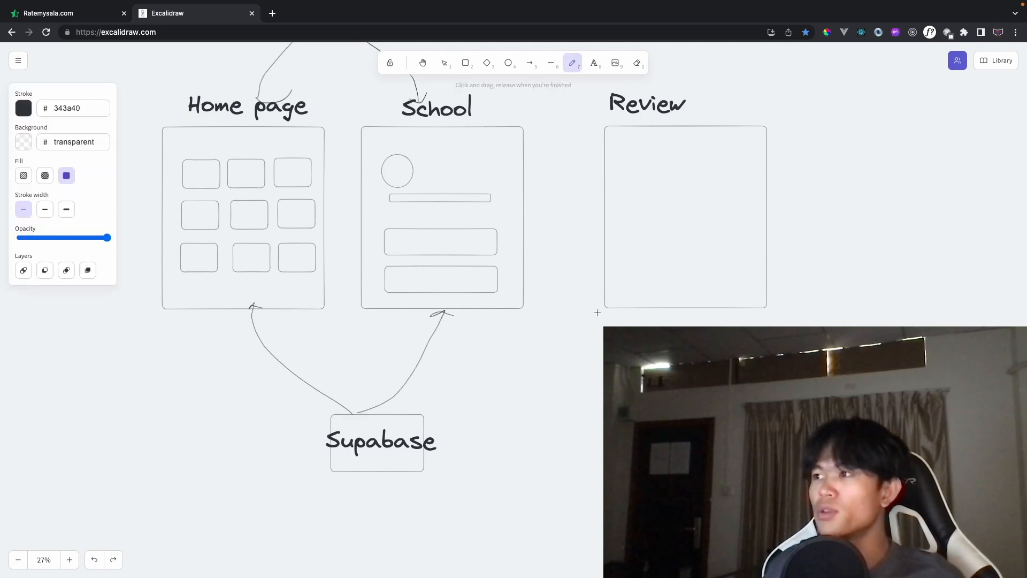
{"action": "scroll", "scroll_direction": "down", "scroll_amount": 3}
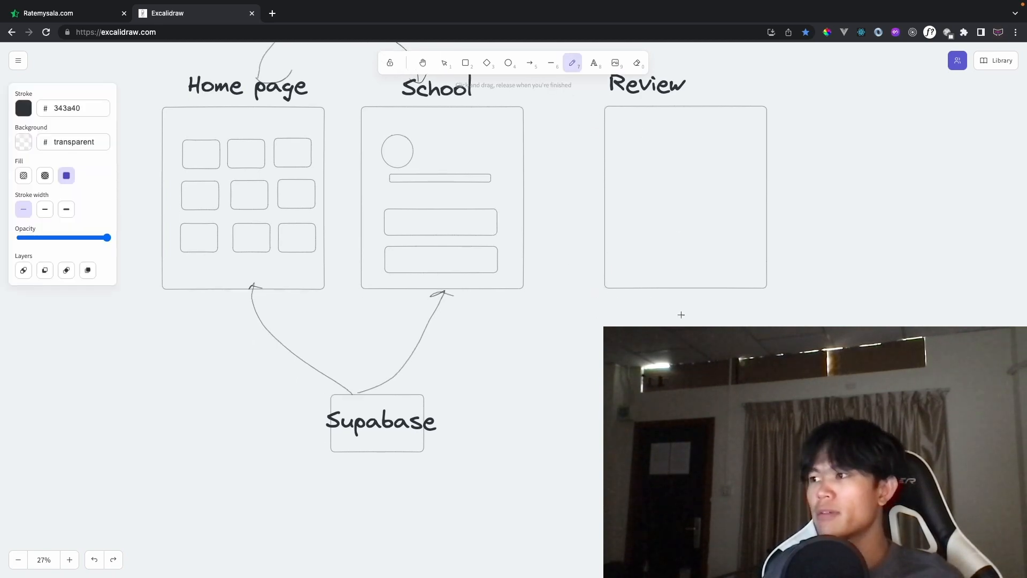
{"action": "mouse_move", "coordinate": [664, 292]}
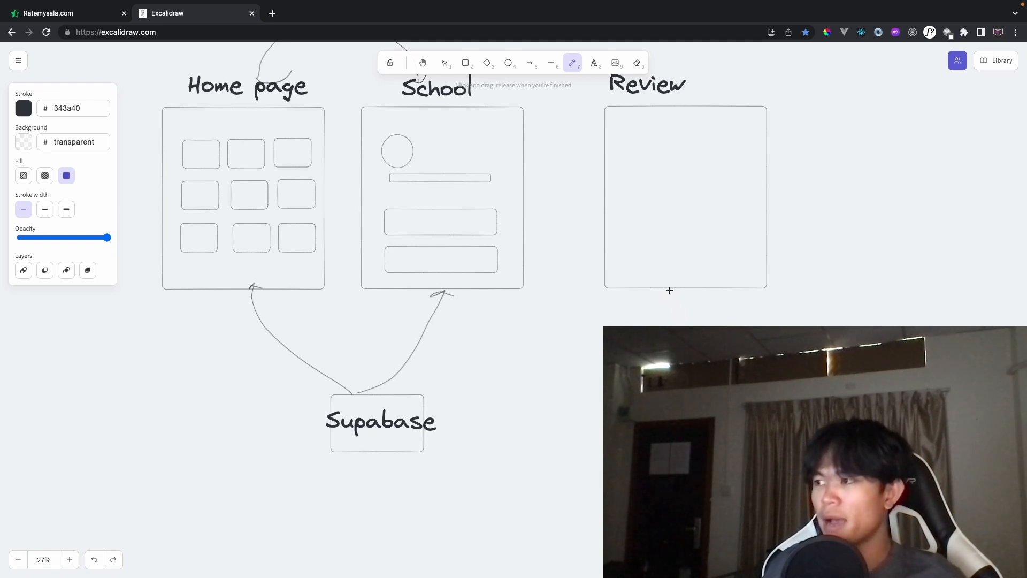
{"action": "left_click_drag", "start_coordinate": [432, 421], "coordinate": [669, 289]}
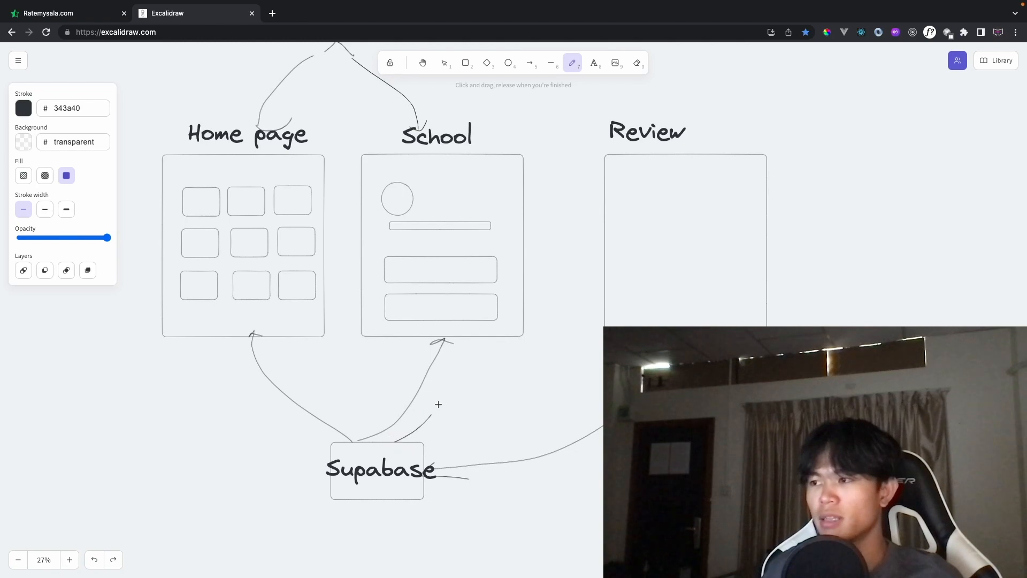
{"action": "left_click_drag", "start_coordinate": [344, 448], "coordinate": [472, 342]}
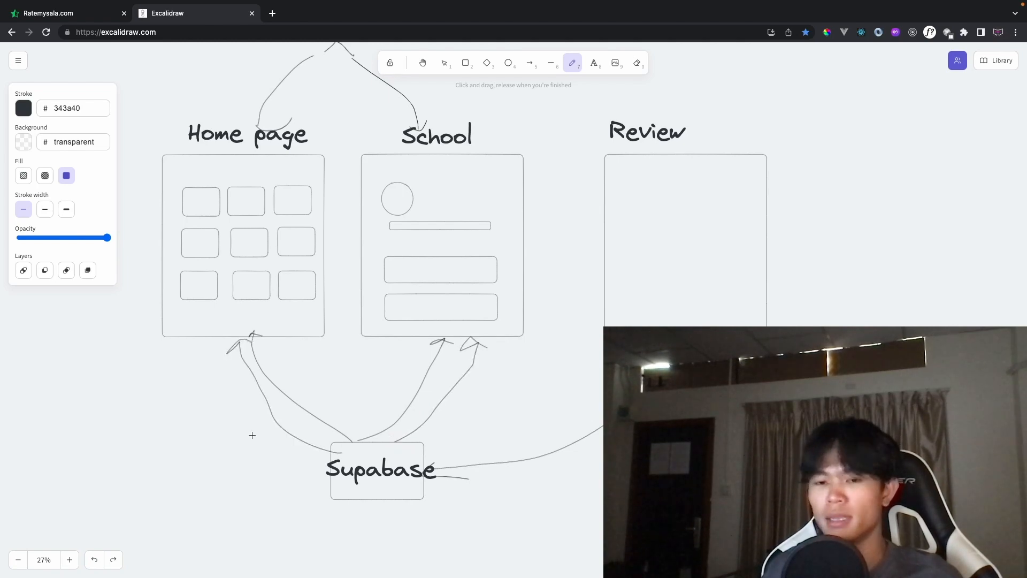
{"action": "mouse_move", "coordinate": [252, 443]}
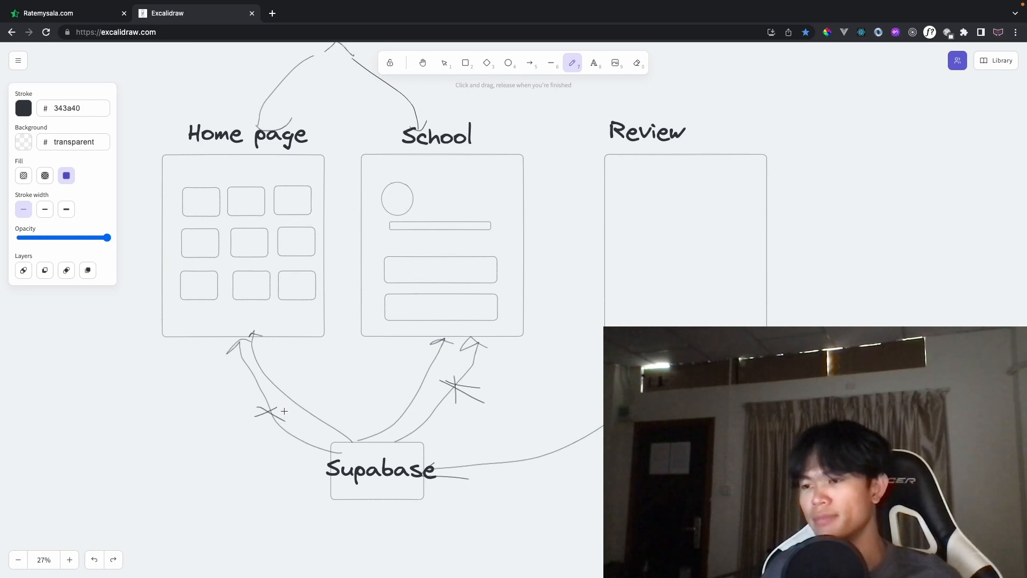
{"action": "mouse_move", "coordinate": [406, 382]}
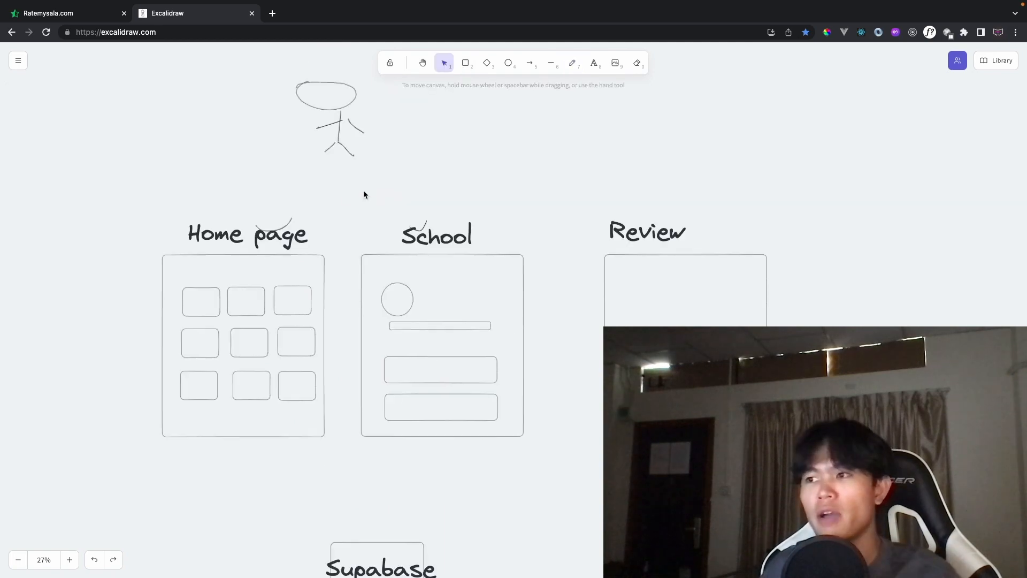
{"action": "left_click", "coordinate": [572, 62]}
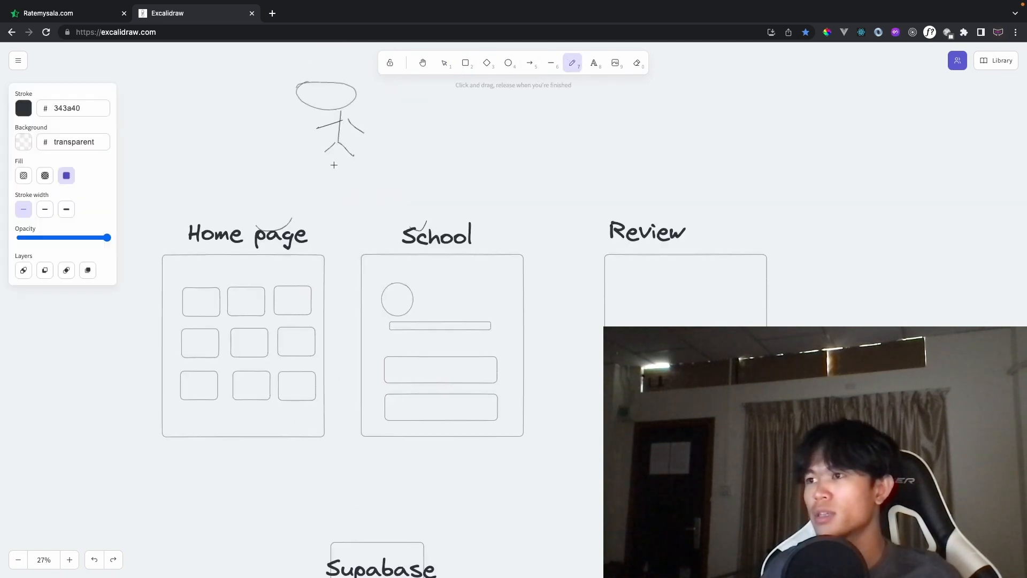
{"action": "left_click_drag", "start_coordinate": [334, 164], "coordinate": [268, 240]}
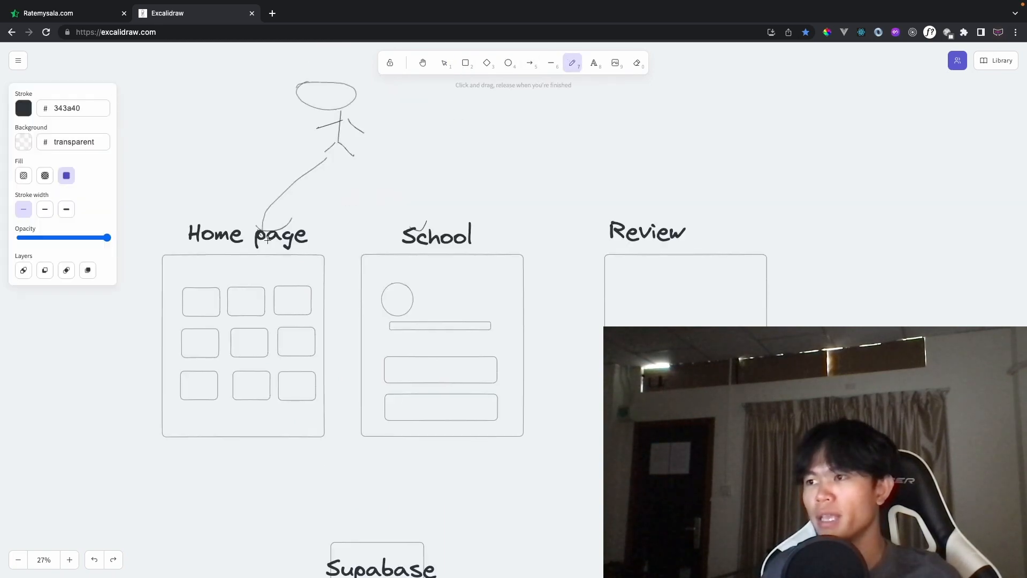
{"action": "scroll", "scroll_direction": "down", "scroll_amount": 3}
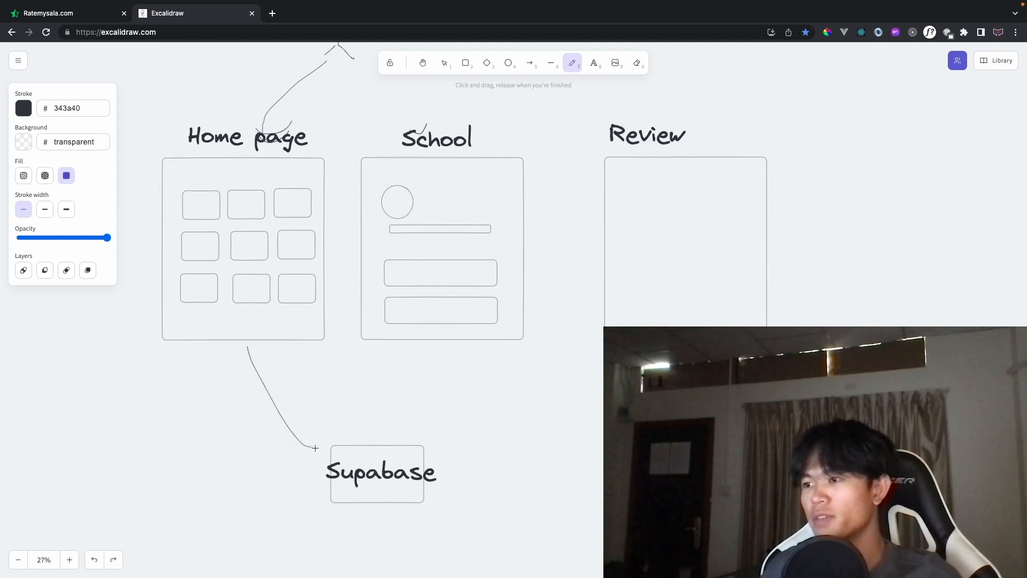
{"action": "left_click_drag", "start_coordinate": [301, 345], "coordinate": [321, 449]}
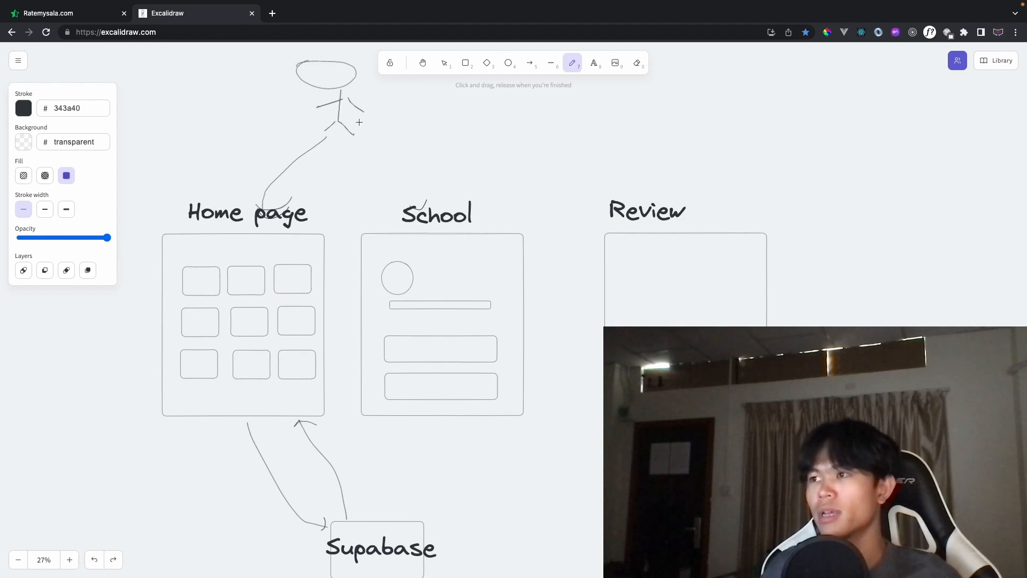
{"action": "scroll", "scroll_direction": "down", "scroll_amount": 3}
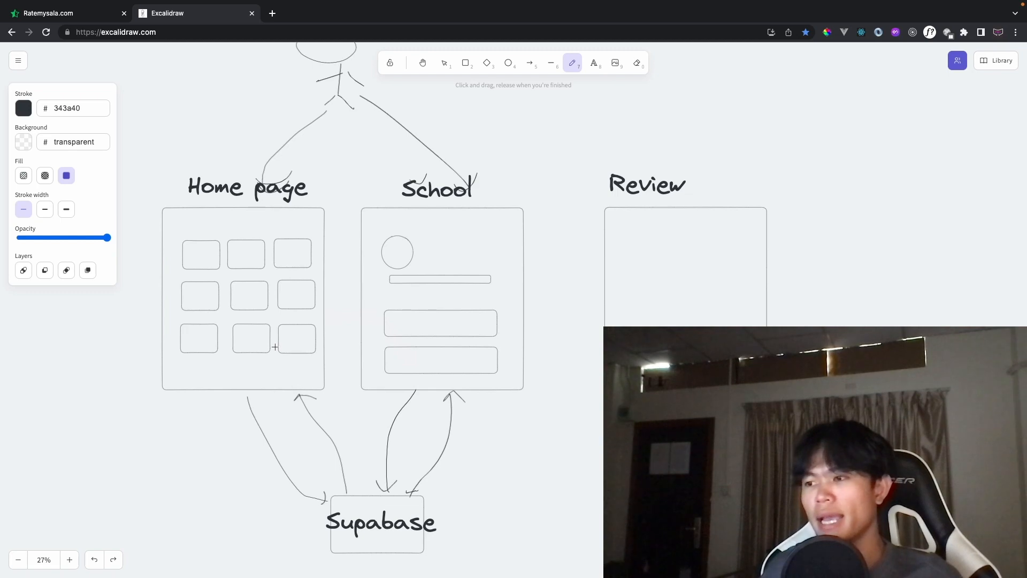
{"action": "scroll", "scroll_direction": "down", "scroll_amount": 3}
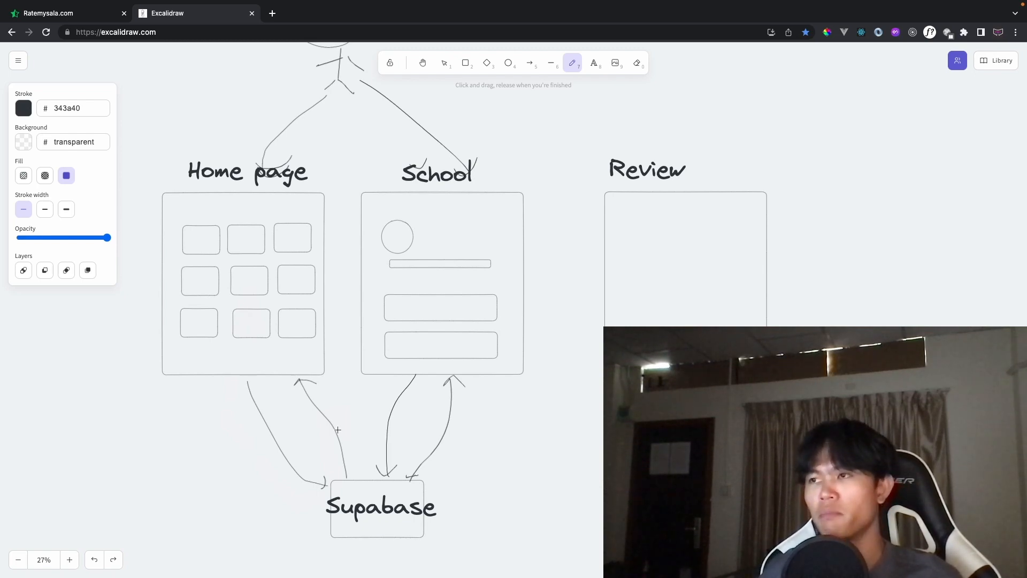
- Reload the Ratemysala.com university listing with its review counts
{"action": "left_click", "coordinate": [62, 13]}
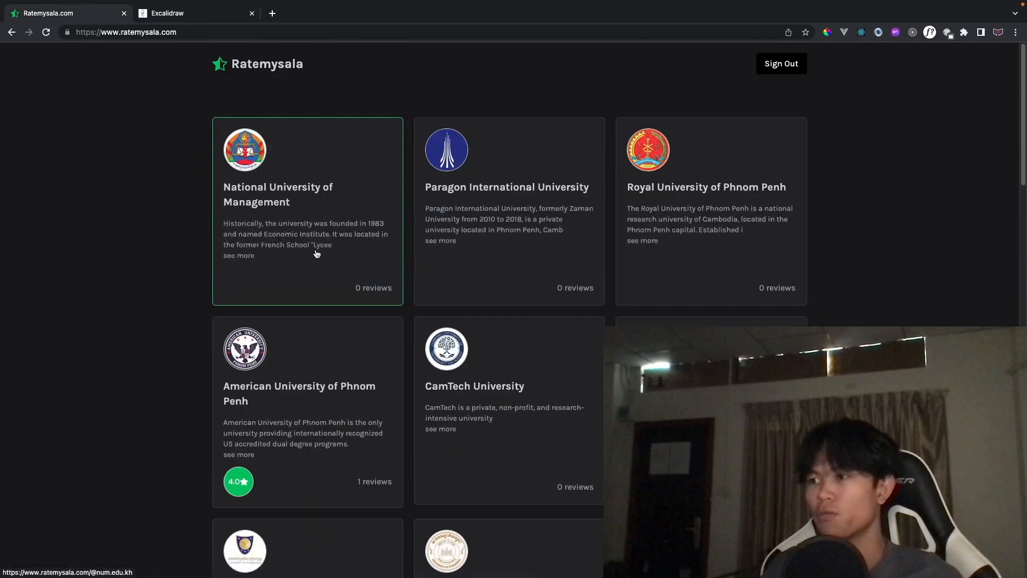
{"action": "left_click", "coordinate": [307, 212]}
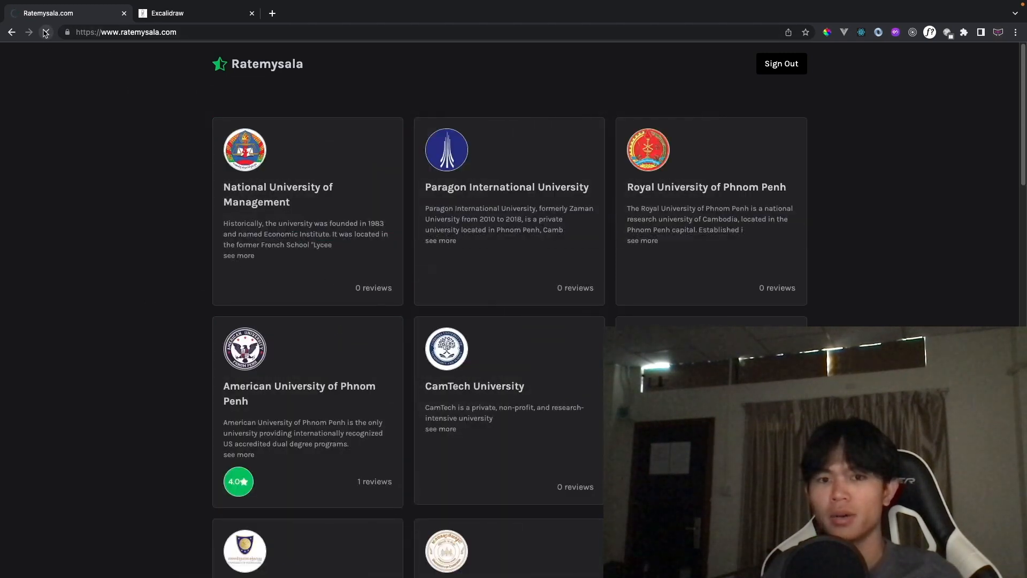
{"action": "left_click", "coordinate": [46, 32]}
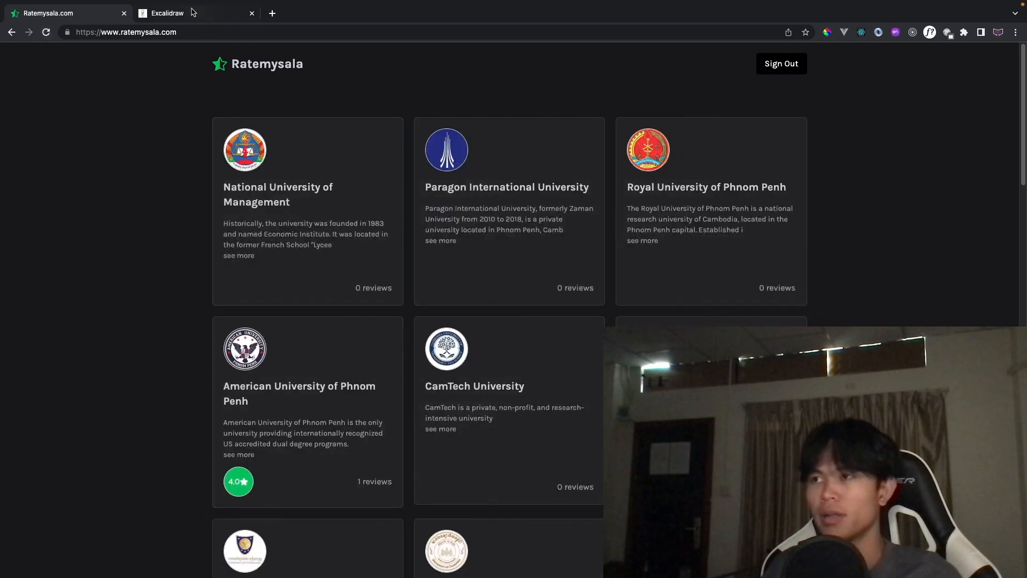
- Compare the Excalidraw diagram with the Ratemysala listing, ending on Ratemysala.com
{"action": "left_click", "coordinate": [167, 12]}
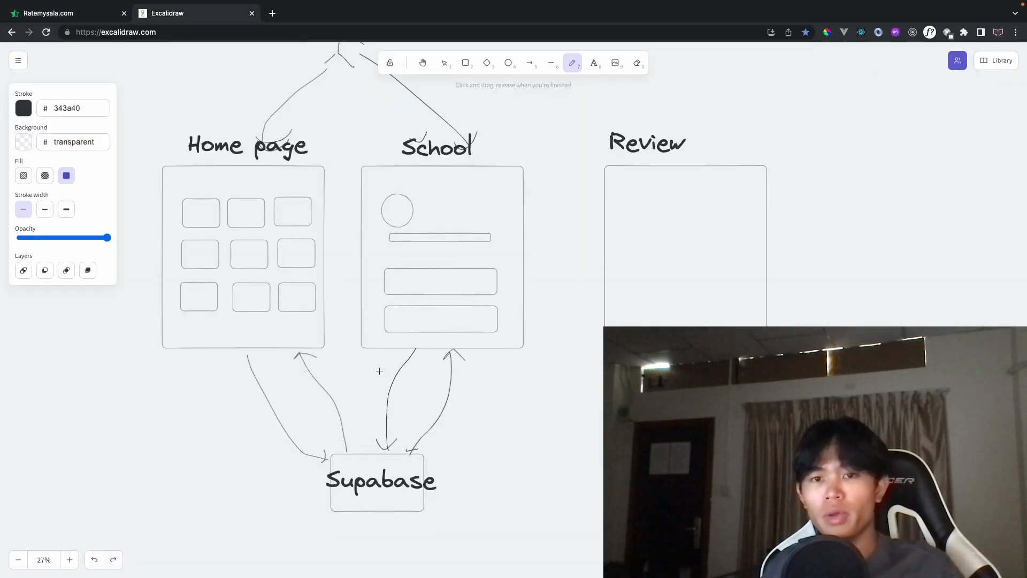
{"action": "scroll", "scroll_direction": "down", "scroll_amount": 3}
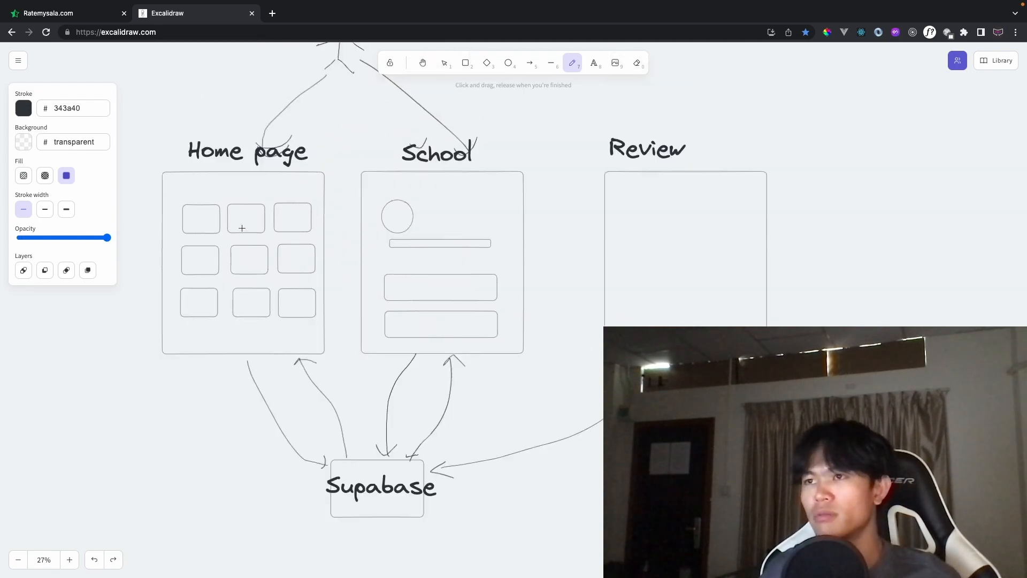
{"action": "left_click", "coordinate": [65, 13]}
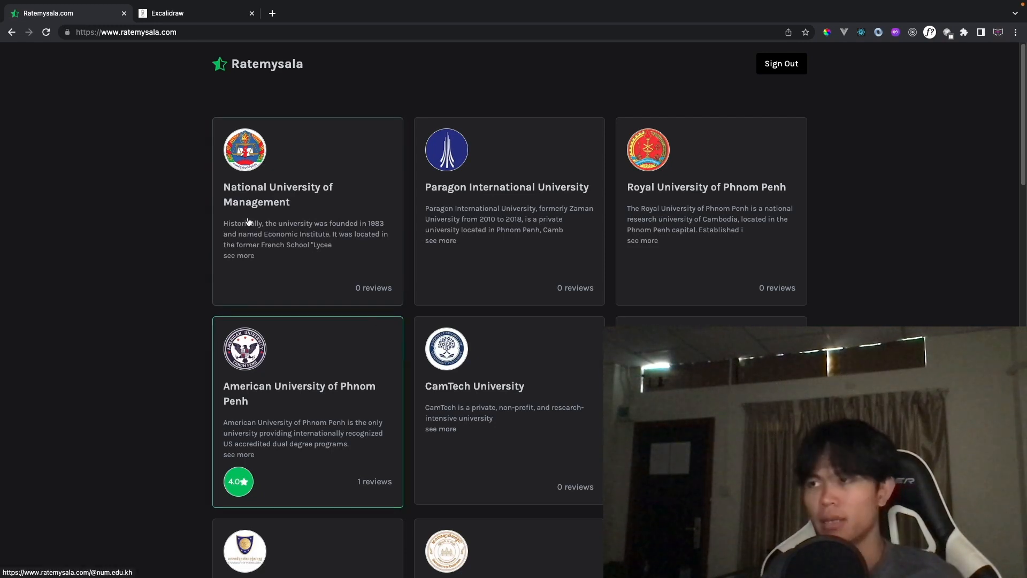
{"action": "left_click", "coordinate": [190, 12]}
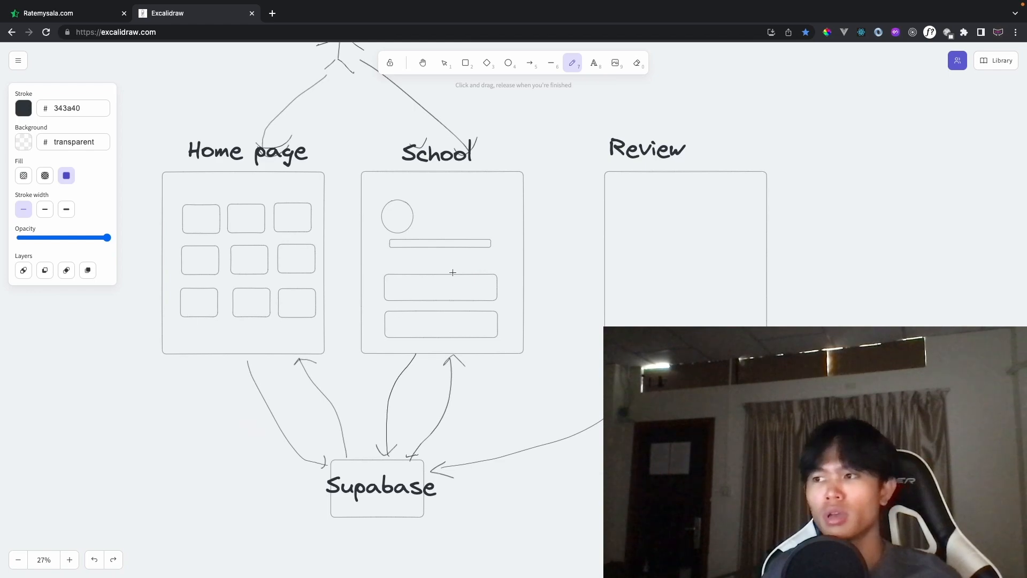
{"action": "left_click", "coordinate": [62, 13]}
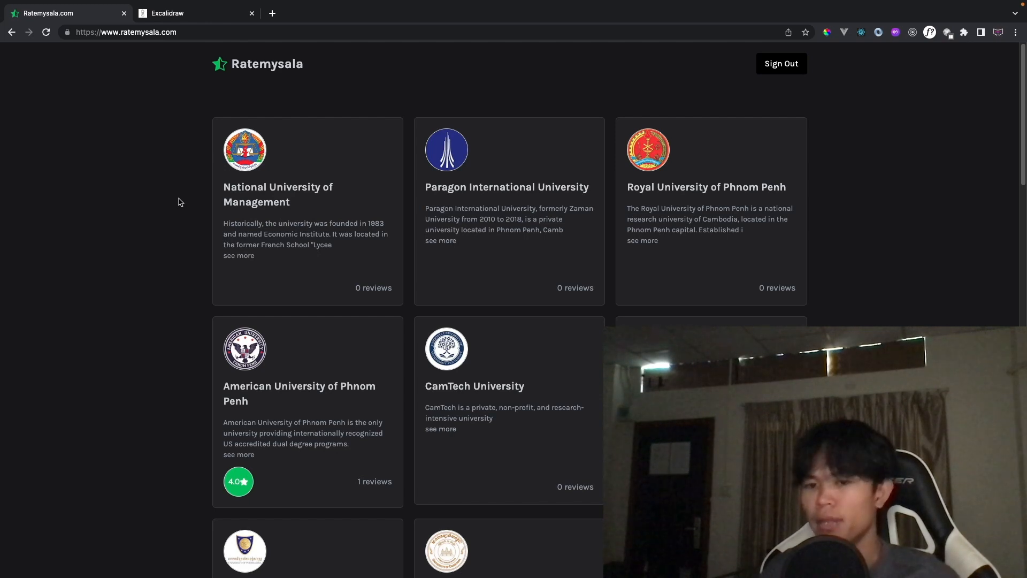
{"action": "mouse_move", "coordinate": [138, 104]}
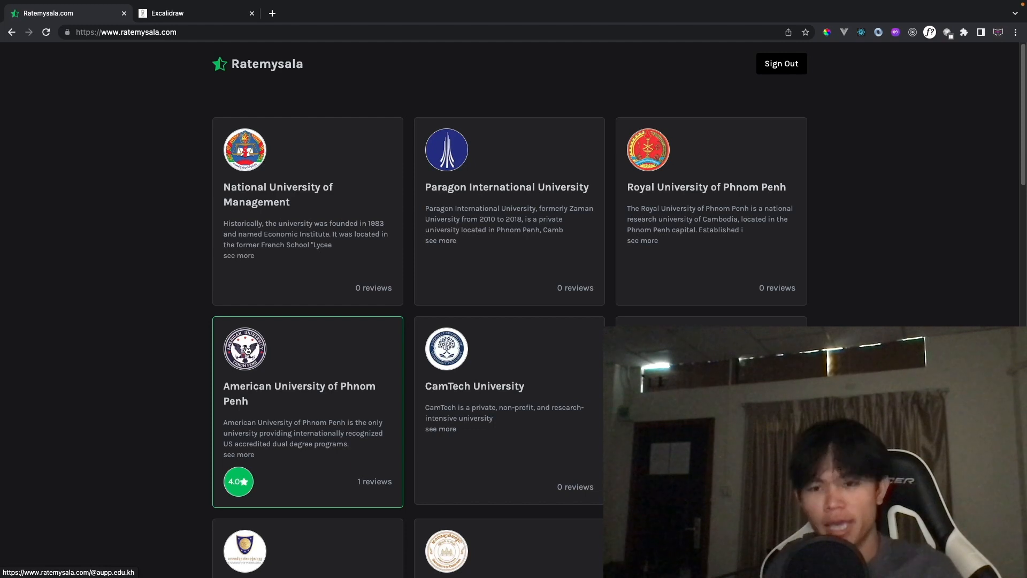
{"action": "mouse_move", "coordinate": [269, 179]}
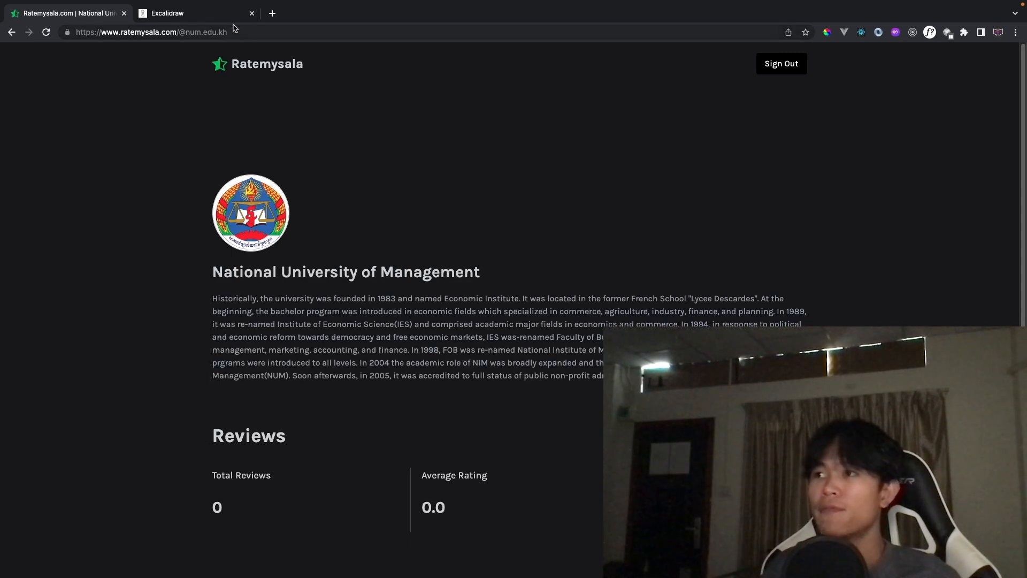
{"action": "left_click", "coordinate": [151, 32]}
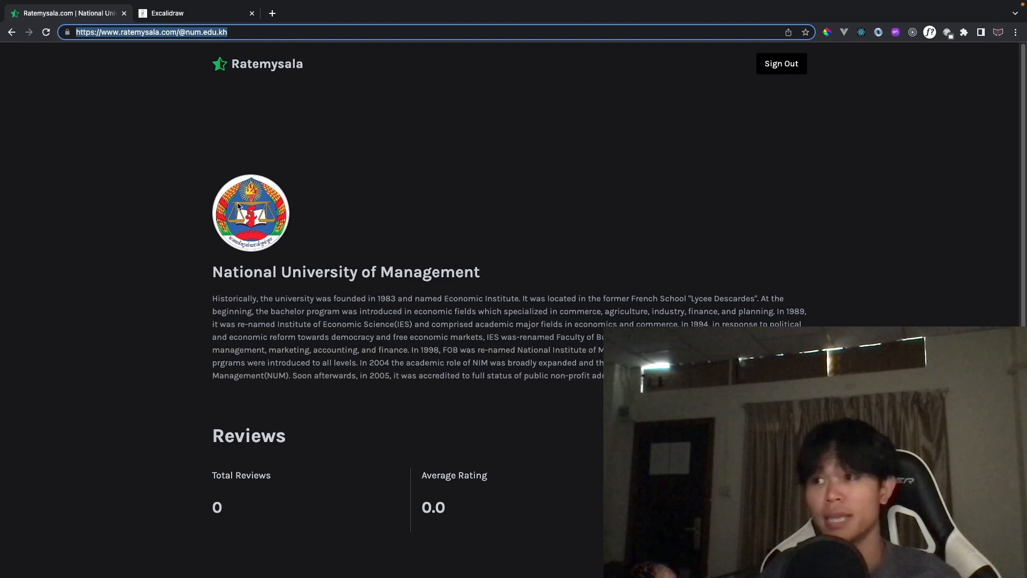
{"action": "mouse_move", "coordinate": [552, 153]}
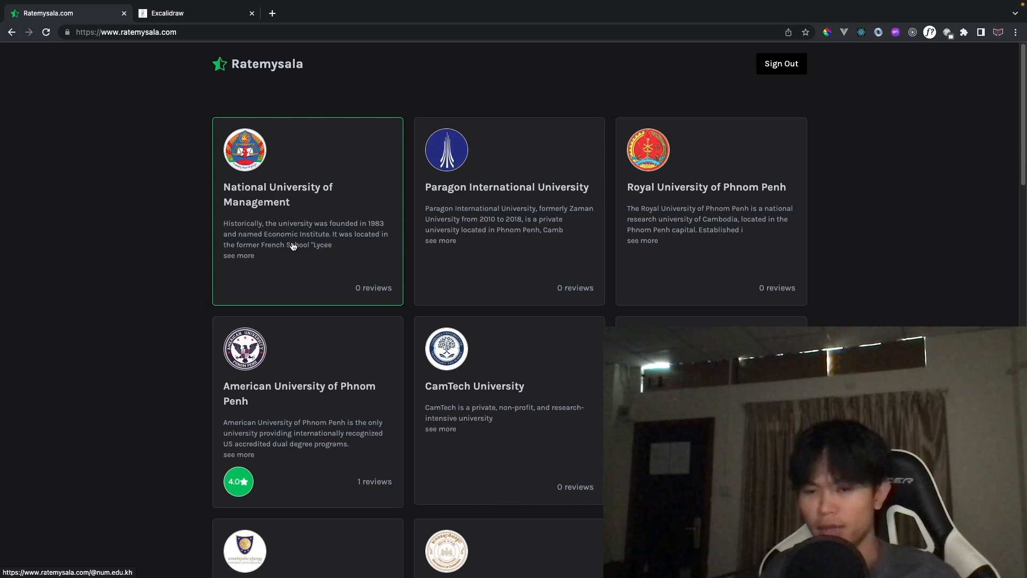
{"action": "mouse_move", "coordinate": [249, 204]}
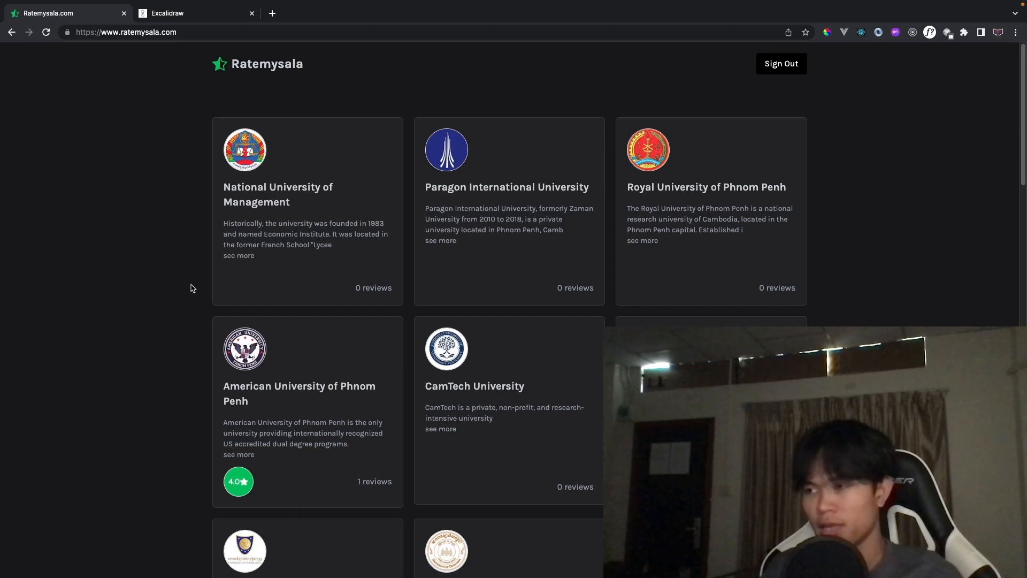
- Scroll through the university cards, then return to the Excalidraw diagram
{"action": "scroll", "scroll_direction": "down", "scroll_amount": 3}
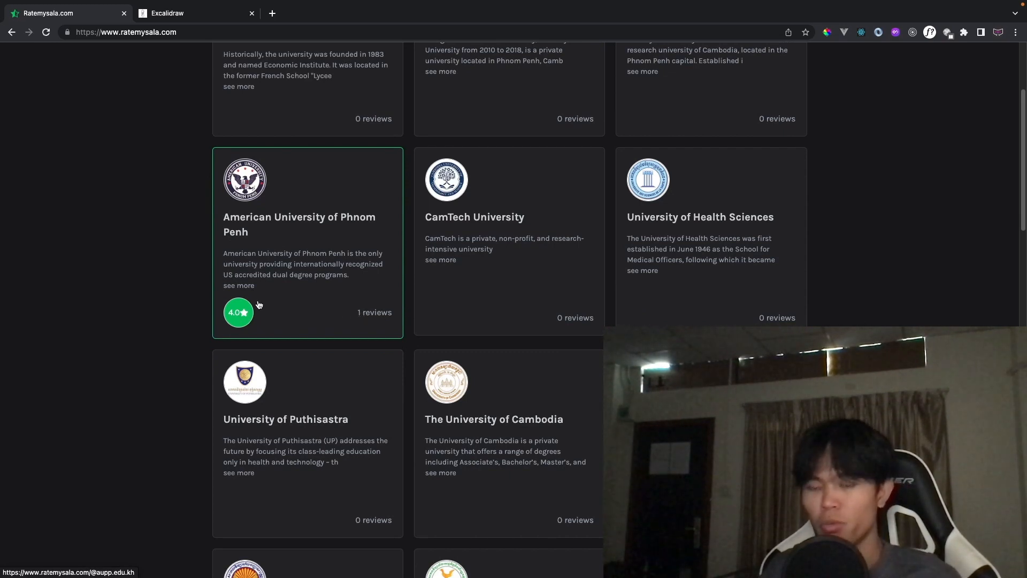
{"action": "mouse_move", "coordinate": [120, 295]}
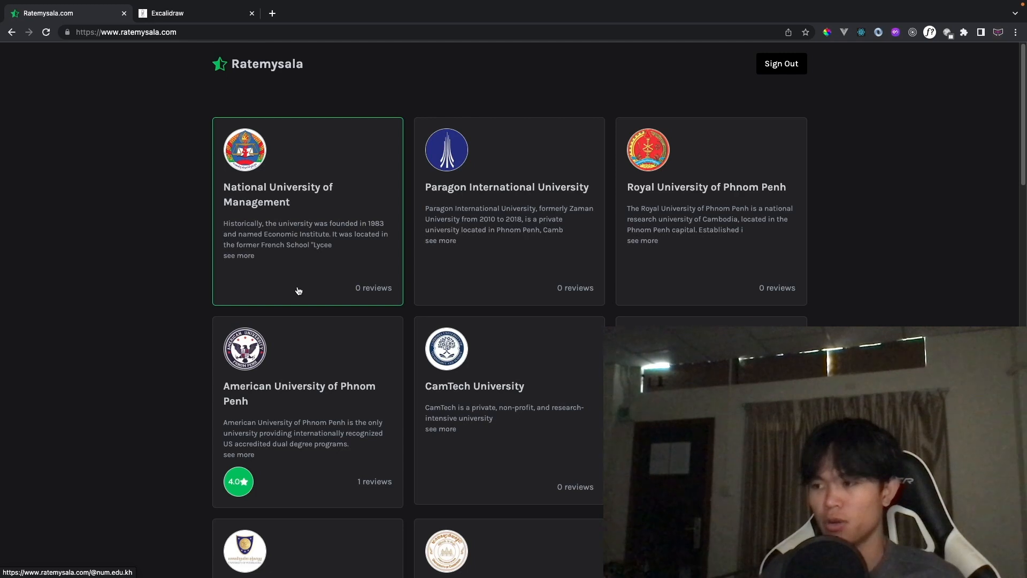
{"action": "left_click", "coordinate": [167, 12]}
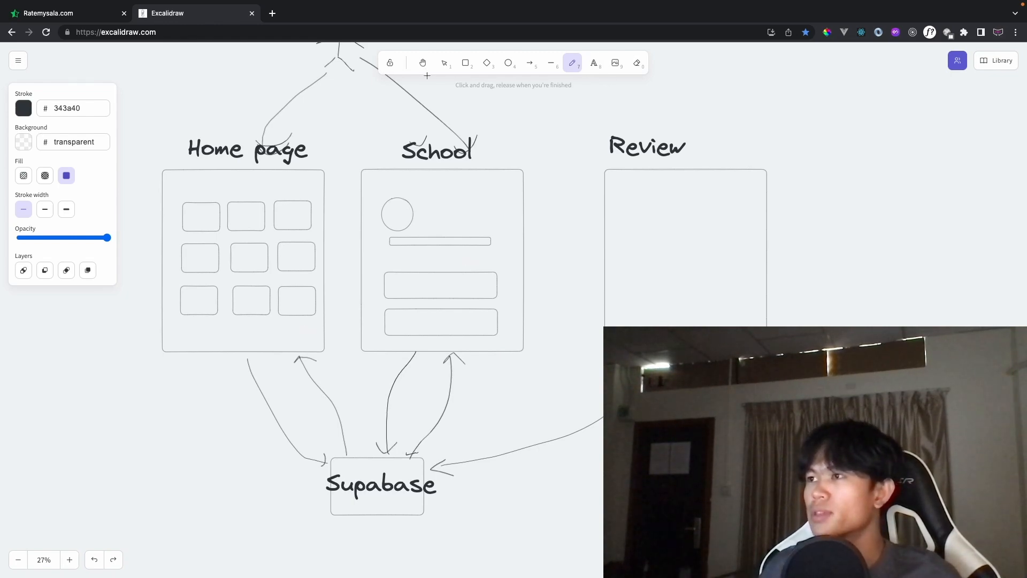
- Erase parts of the diagram and add a 'school info' text label
{"action": "left_click", "coordinate": [636, 63]}
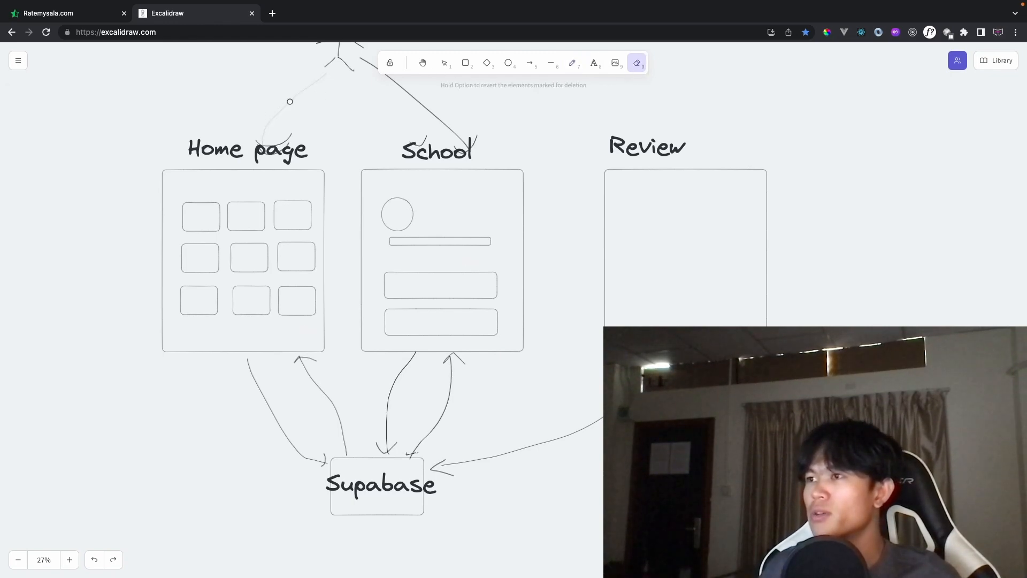
{"action": "scroll", "scroll_direction": "down", "scroll_amount": 3}
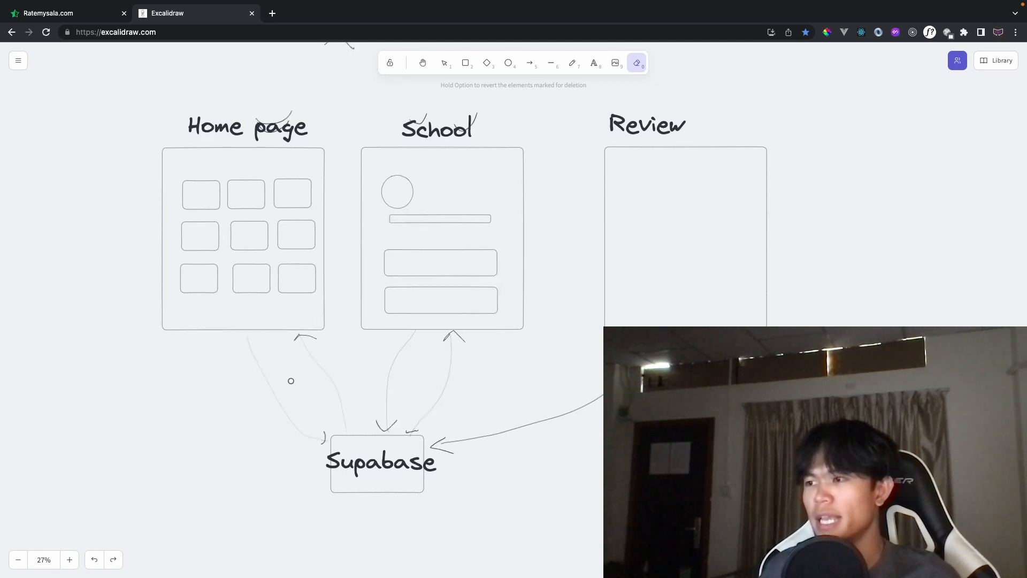
{"action": "left_click", "coordinate": [572, 63]}
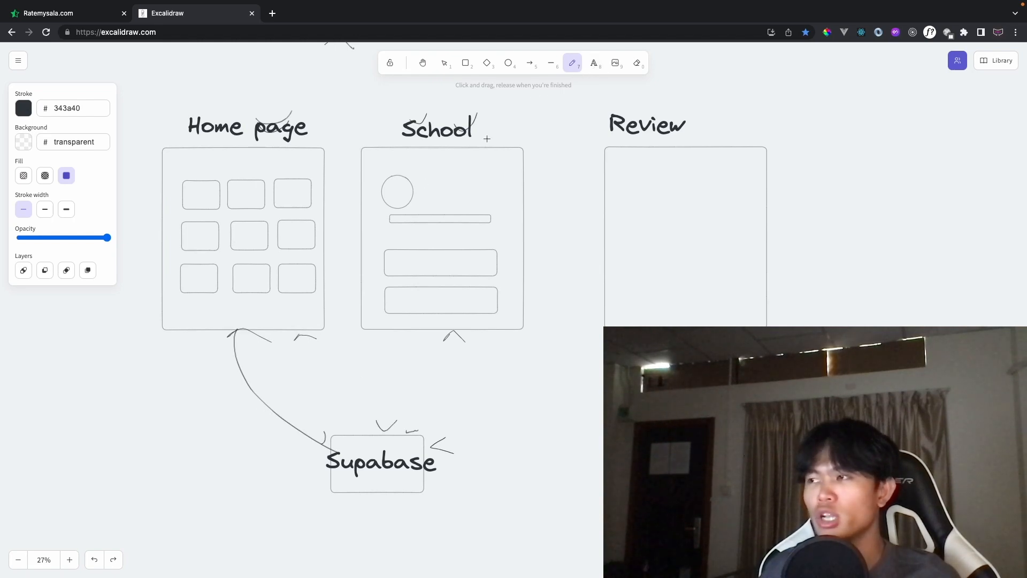
{"action": "left_click", "coordinate": [593, 63]}
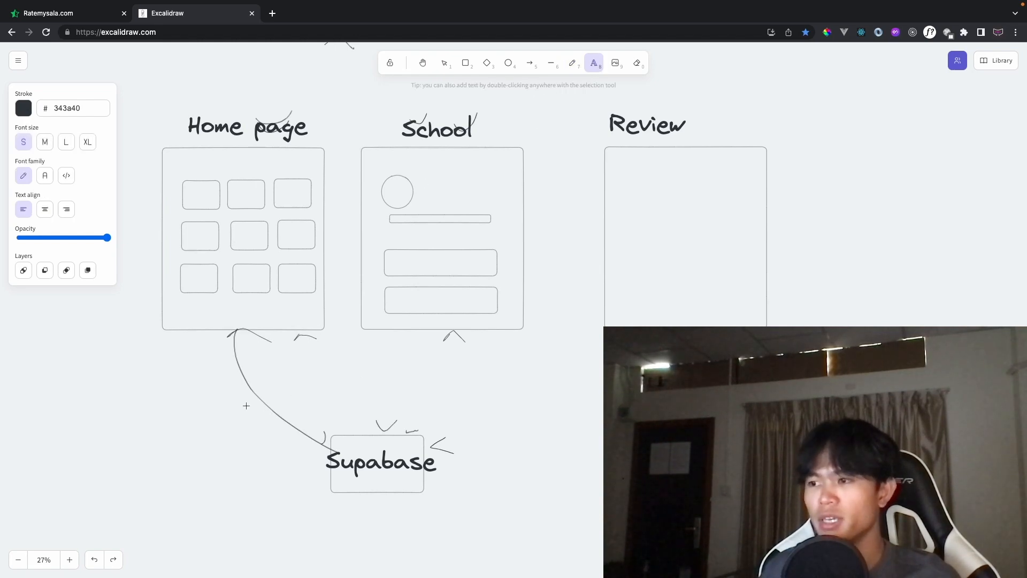
{"action": "type", "text": "school info"}
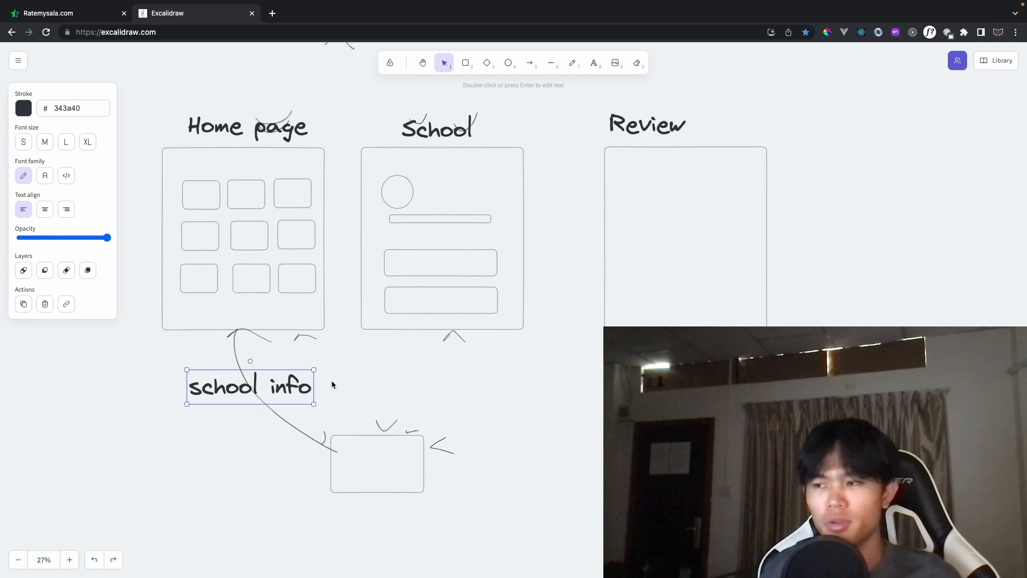
- Place the 'school rating' label beside the Home page arrow, checking Ratemysala
{"action": "left_click", "coordinate": [62, 13]}
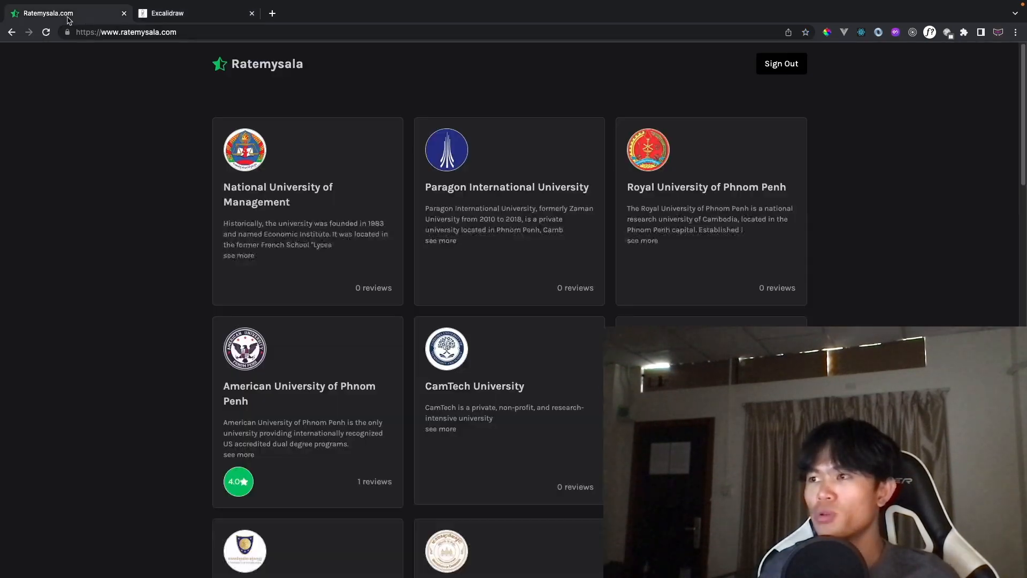
{"action": "mouse_move", "coordinate": [295, 272]}
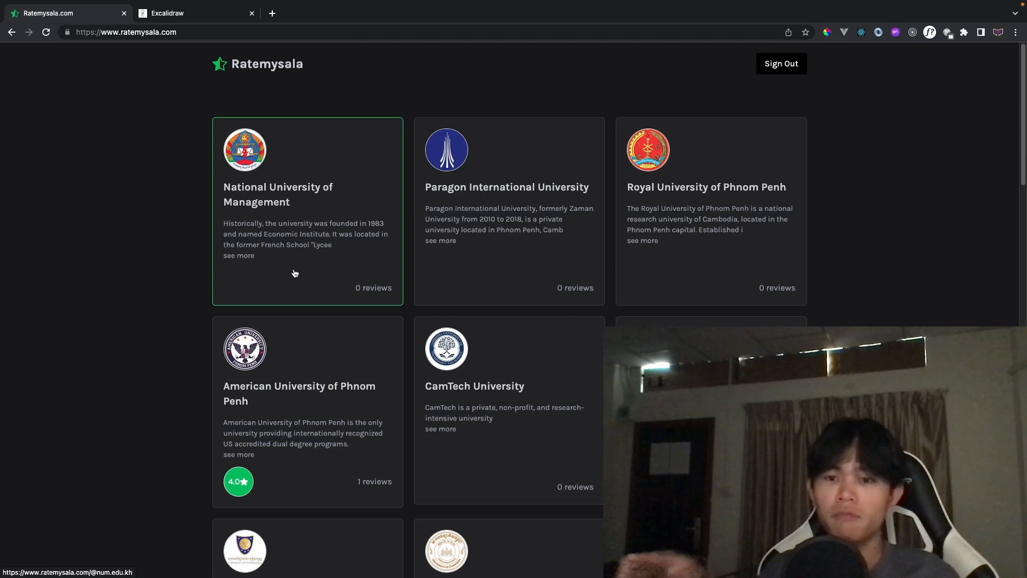
{"action": "left_click", "coordinate": [190, 12]}
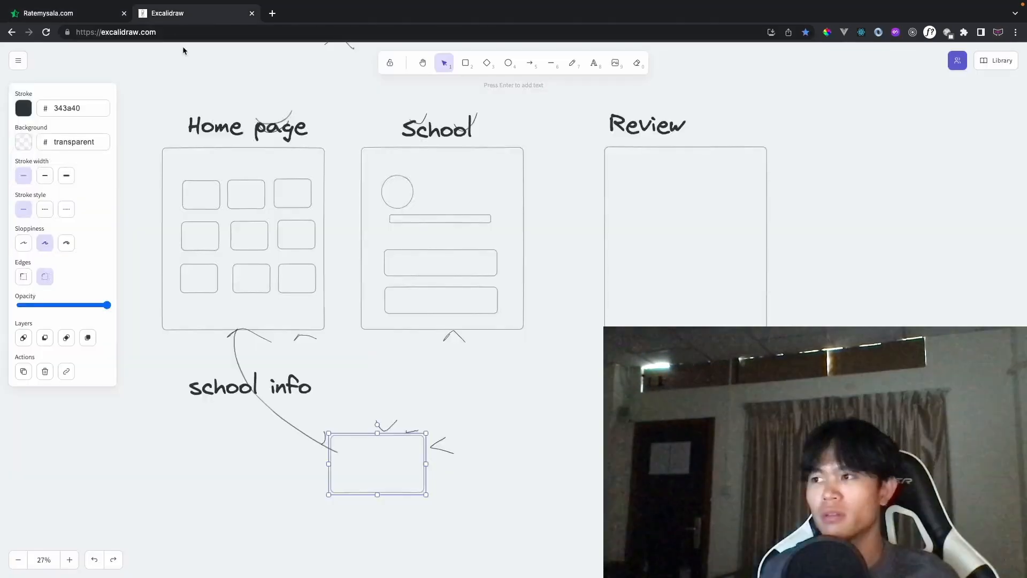
{"action": "scroll", "scroll_direction": "down", "scroll_amount": 3}
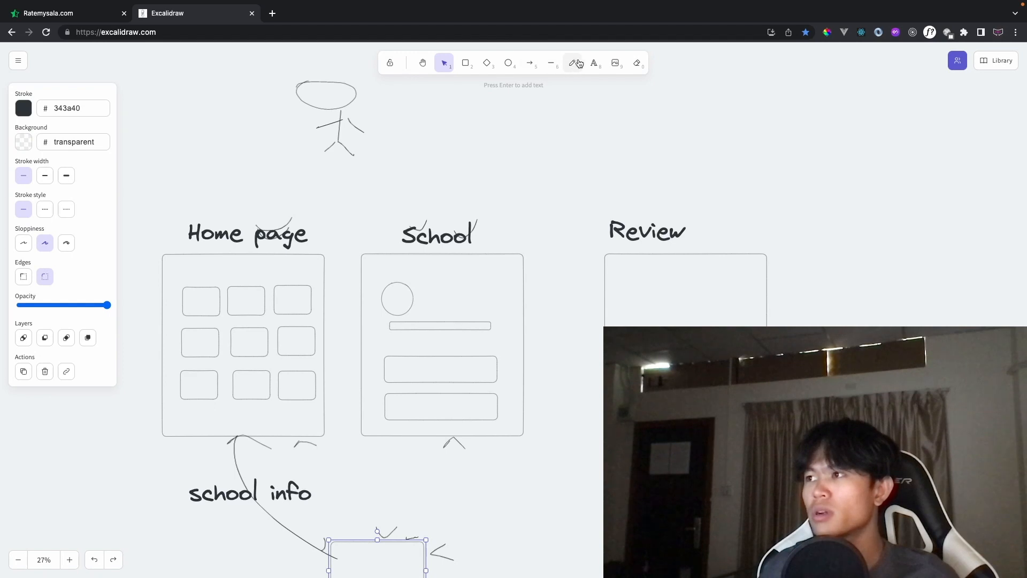
{"action": "left_click", "coordinate": [572, 63]}
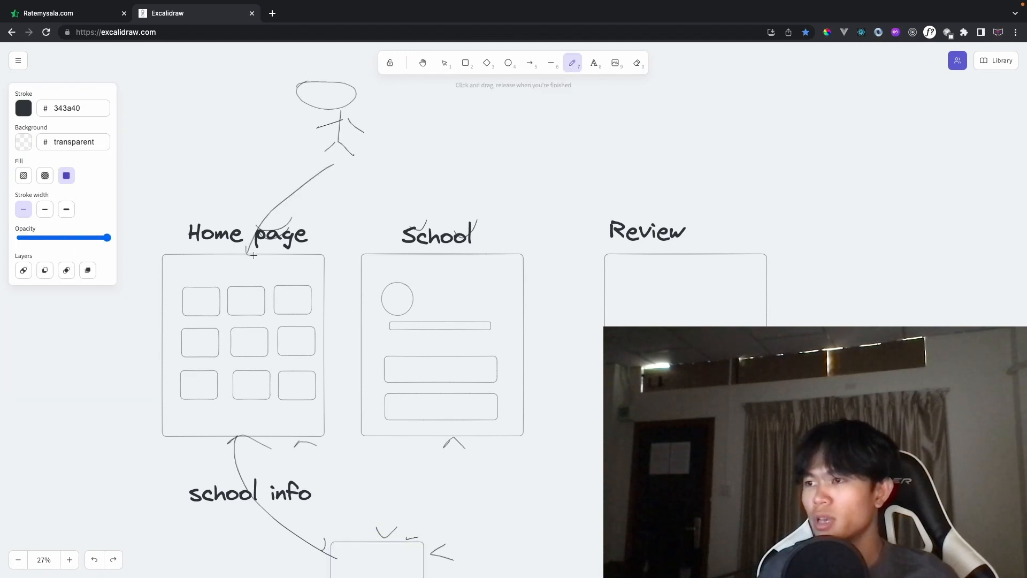
{"action": "scroll", "scroll_direction": "down", "scroll_amount": 3}
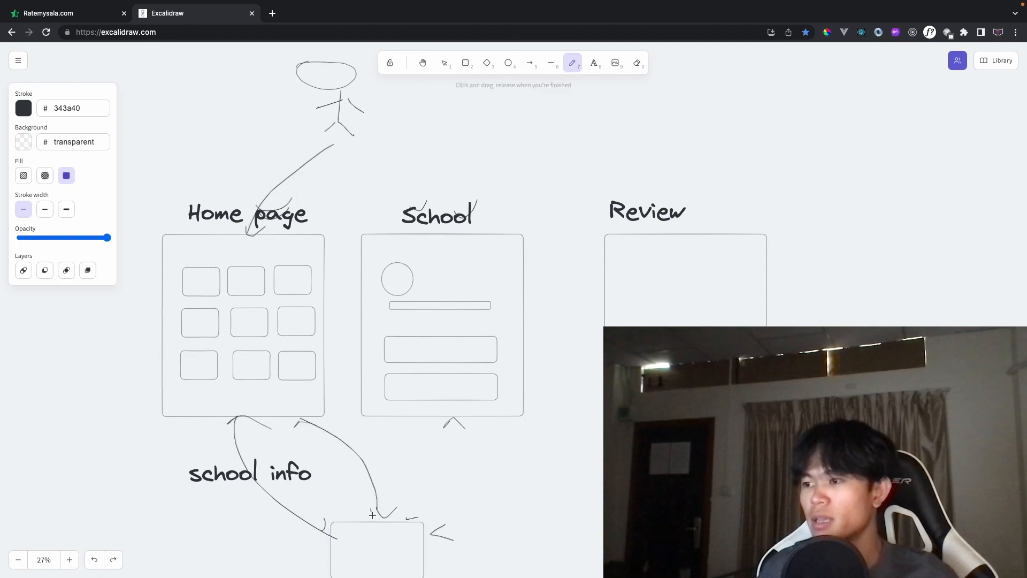
{"action": "left_click", "coordinate": [250, 472]}
{"action": "type", "text": "school rating"}
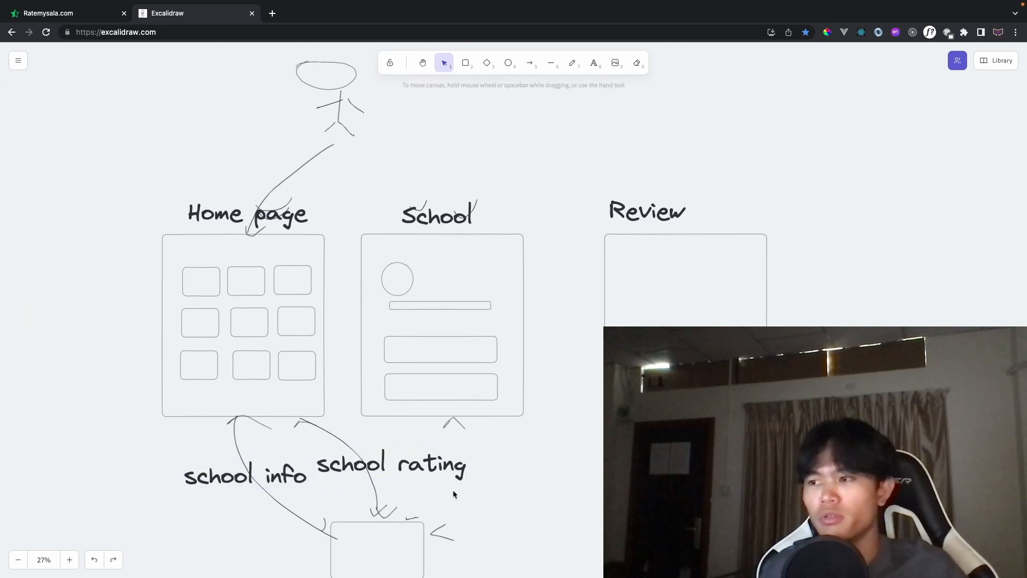
{"action": "left_click", "coordinate": [62, 13]}
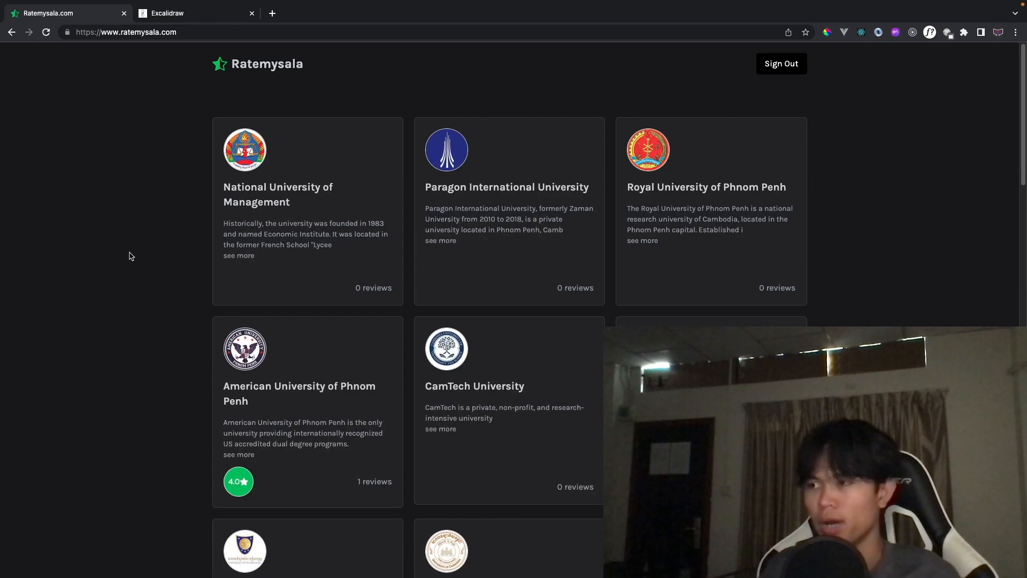
- Move the School page's 'school rating' label beside its arrow to the box
{"action": "left_click", "coordinate": [277, 193]}
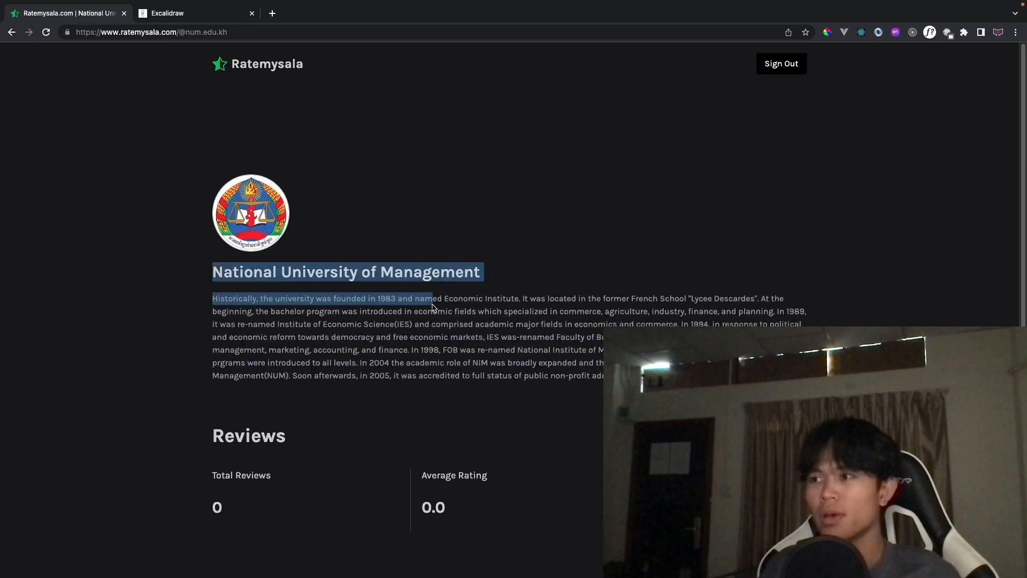
{"action": "left_click", "coordinate": [196, 12]}
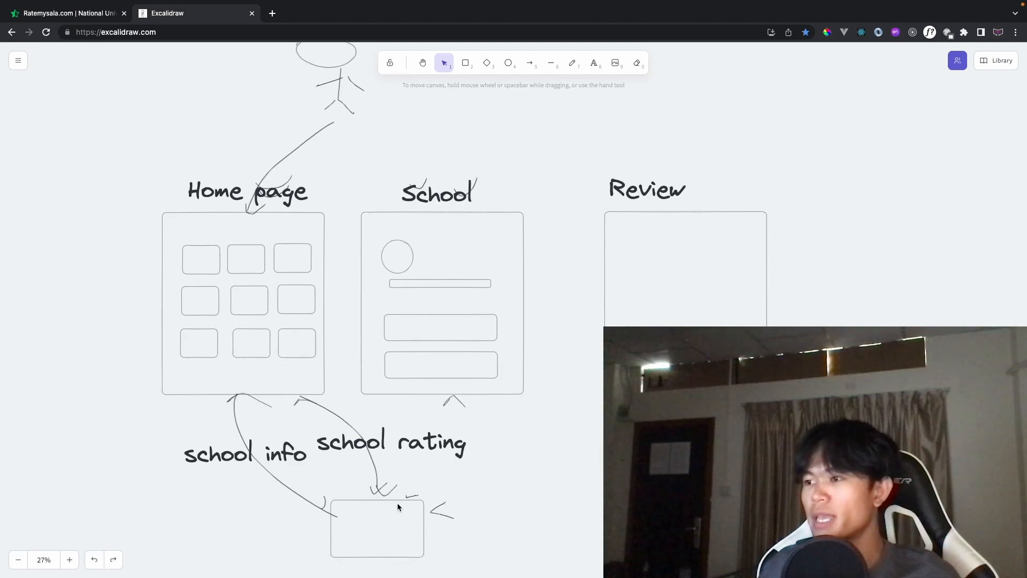
{"action": "left_click", "coordinate": [572, 63]}
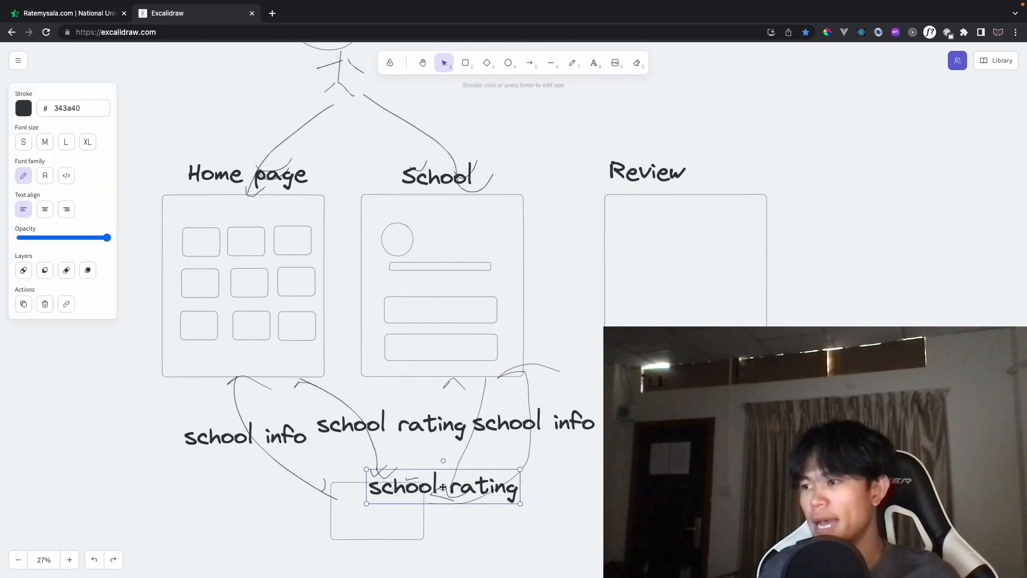
{"action": "left_click_drag", "start_coordinate": [444, 487], "coordinate": [468, 459]}
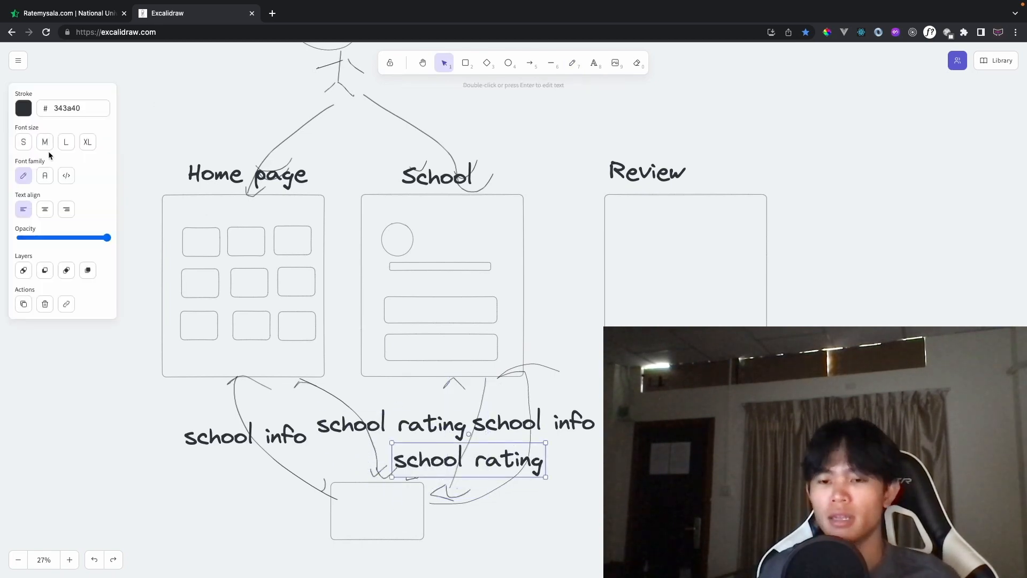
{"action": "left_click", "coordinate": [65, 13]}
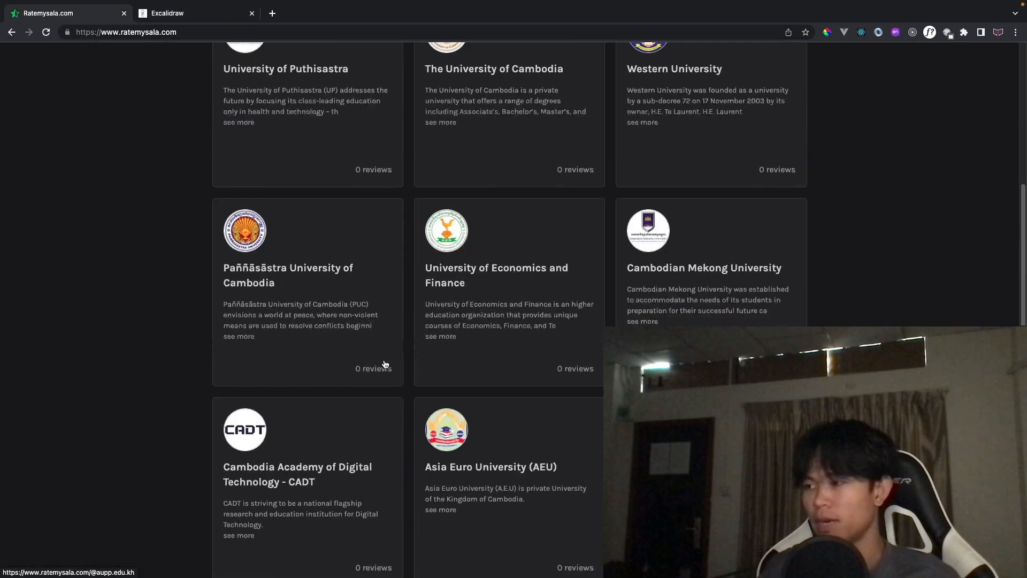
{"action": "scroll", "scroll_direction": "up", "scroll_amount": 3}
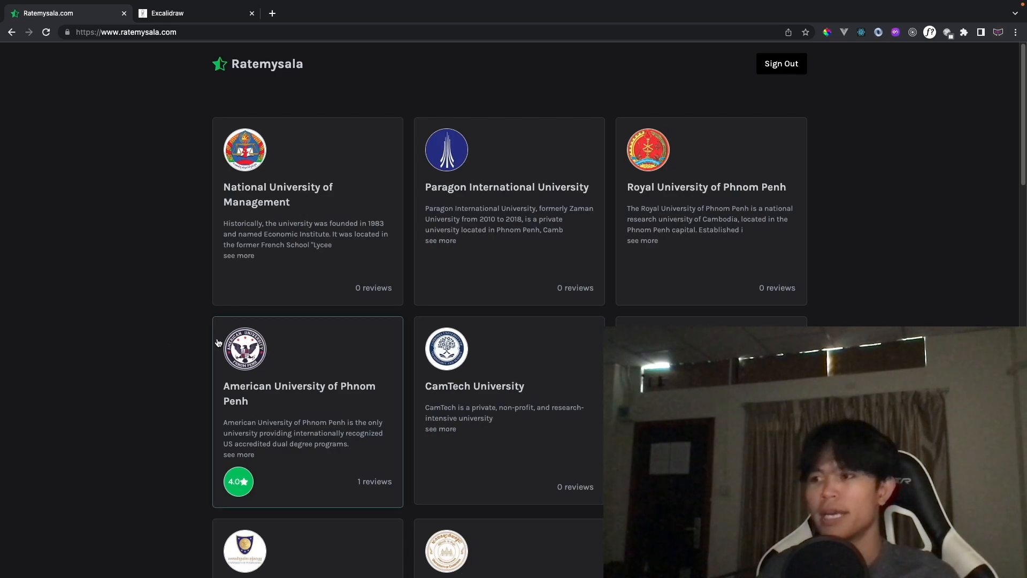
{"action": "scroll", "scroll_direction": "down", "scroll_amount": 3}
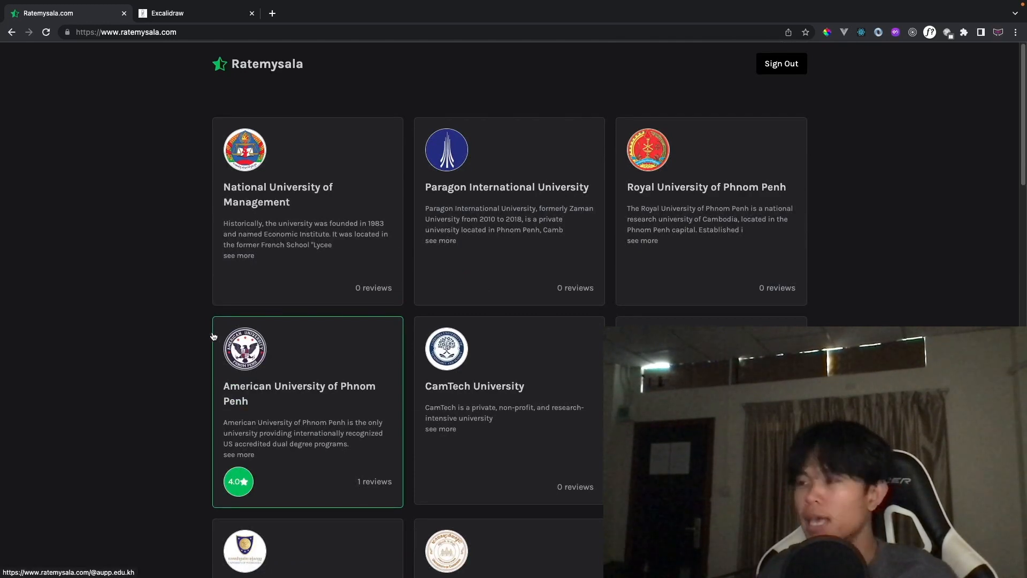
{"action": "scroll", "scroll_direction": "down", "scroll_amount": 3}
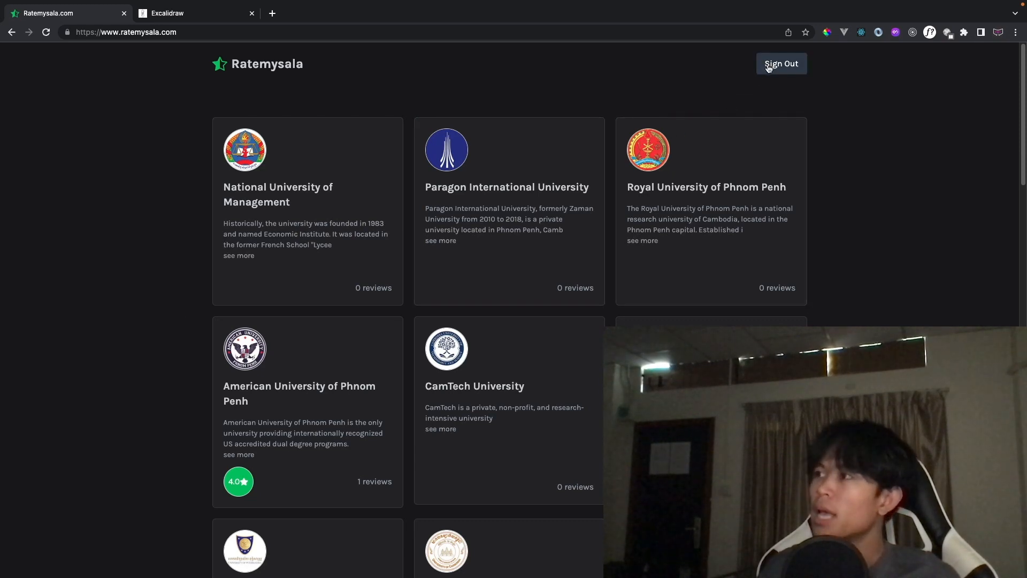
- Sign out of Ratemysala.com and scroll the university listing as a visitor
{"action": "left_click", "coordinate": [780, 63]}
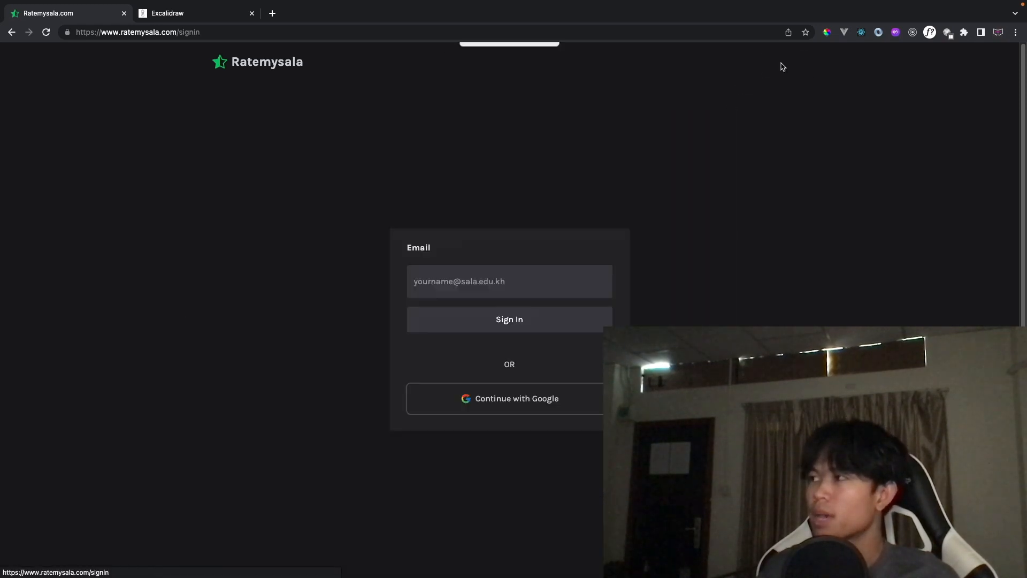
{"action": "mouse_move", "coordinate": [358, 289]}
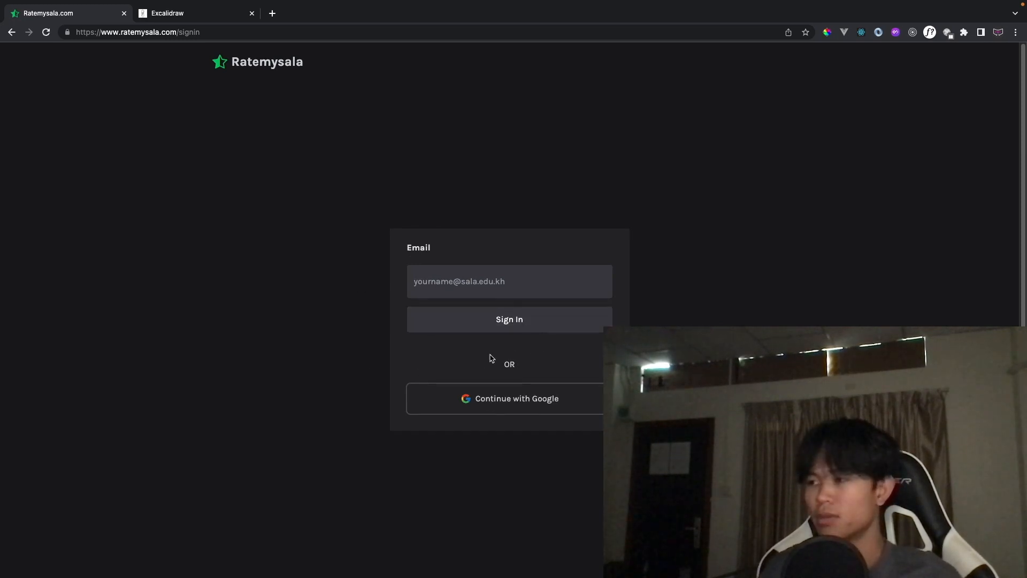
{"action": "mouse_move", "coordinate": [265, 261]}
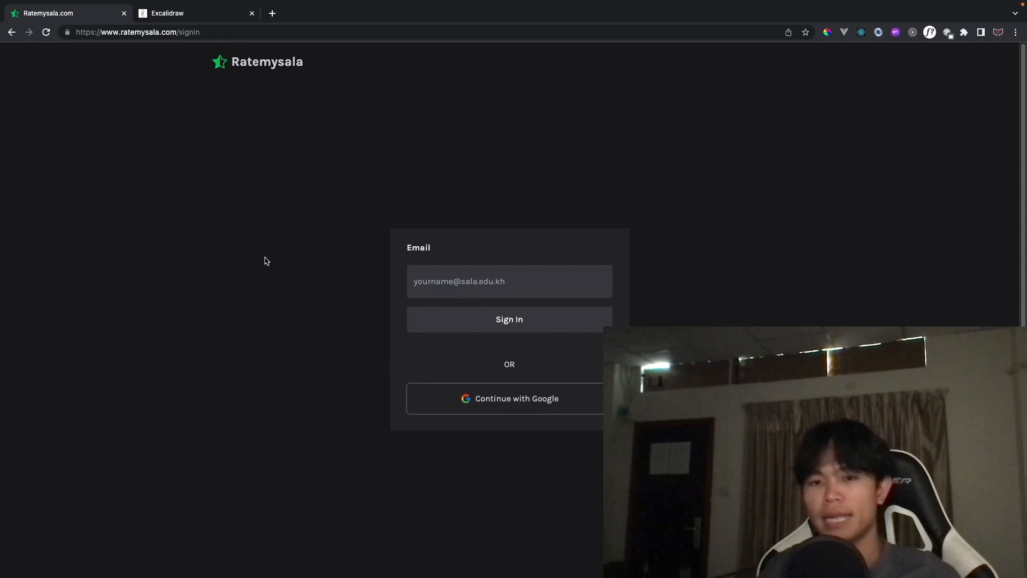
{"action": "mouse_move", "coordinate": [274, 351]}
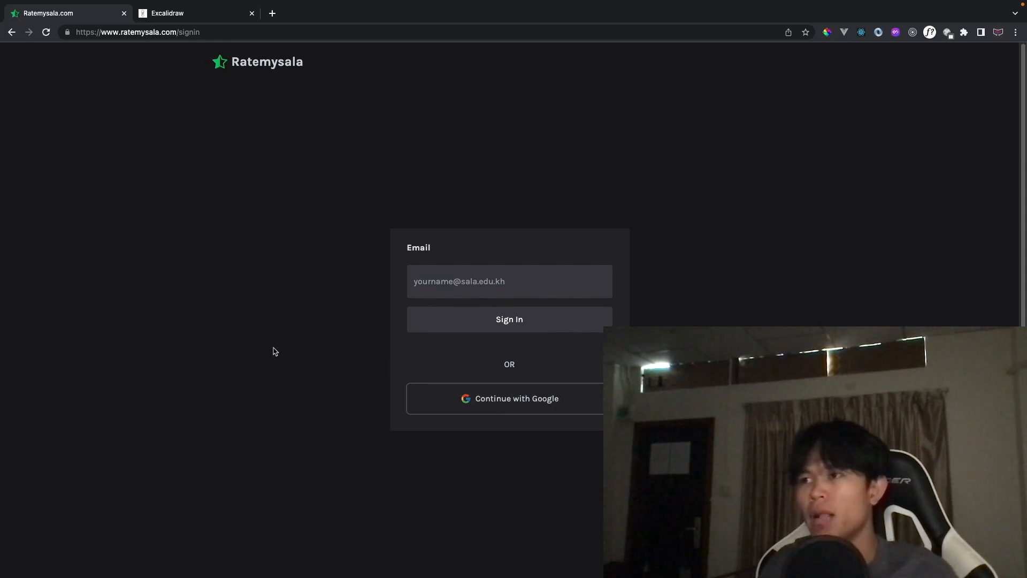
{"action": "mouse_move", "coordinate": [284, 309]}
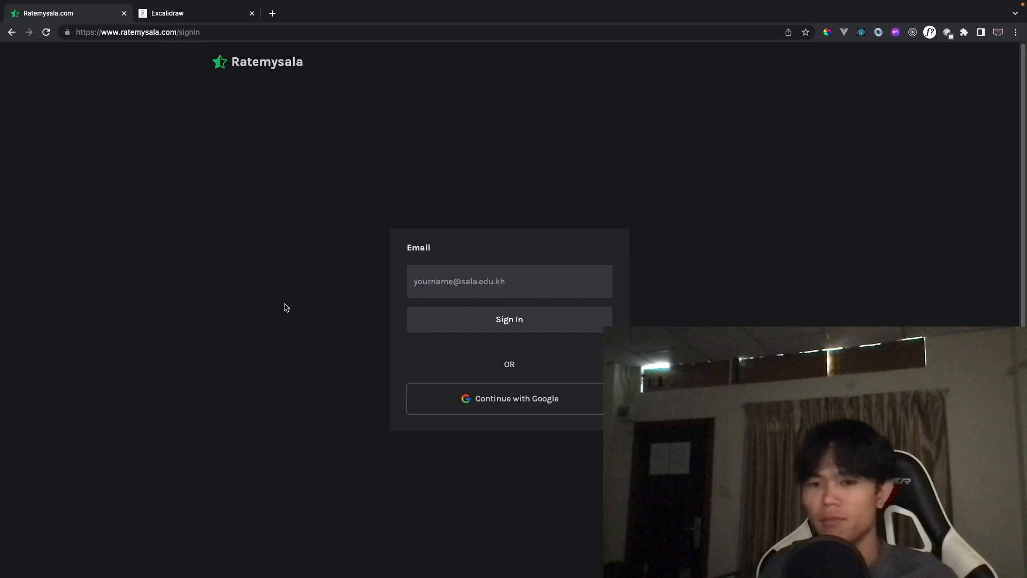
{"action": "scroll", "scroll_direction": "down", "scroll_amount": 3}
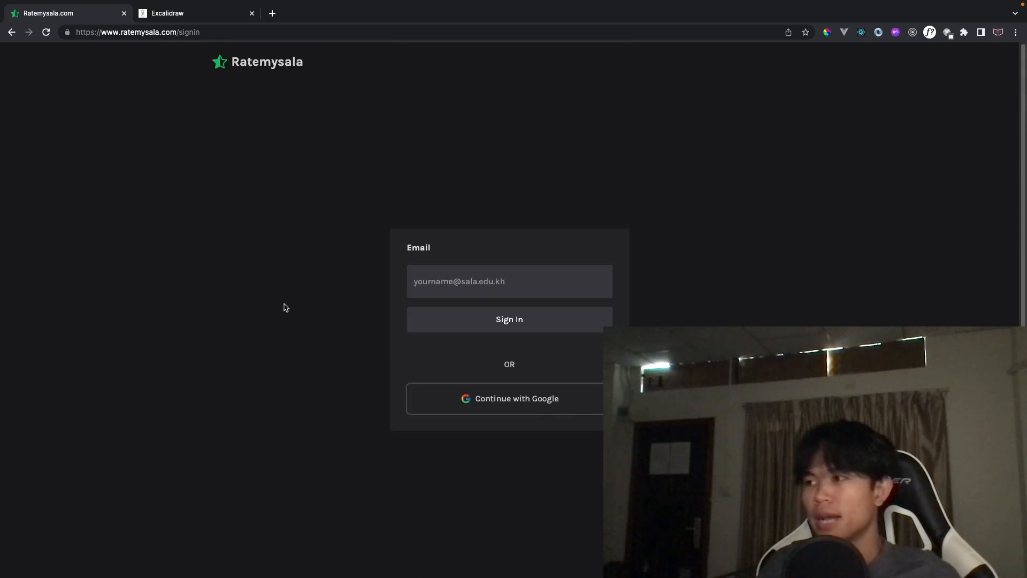
{"action": "scroll", "scroll_direction": "down", "scroll_amount": 3}
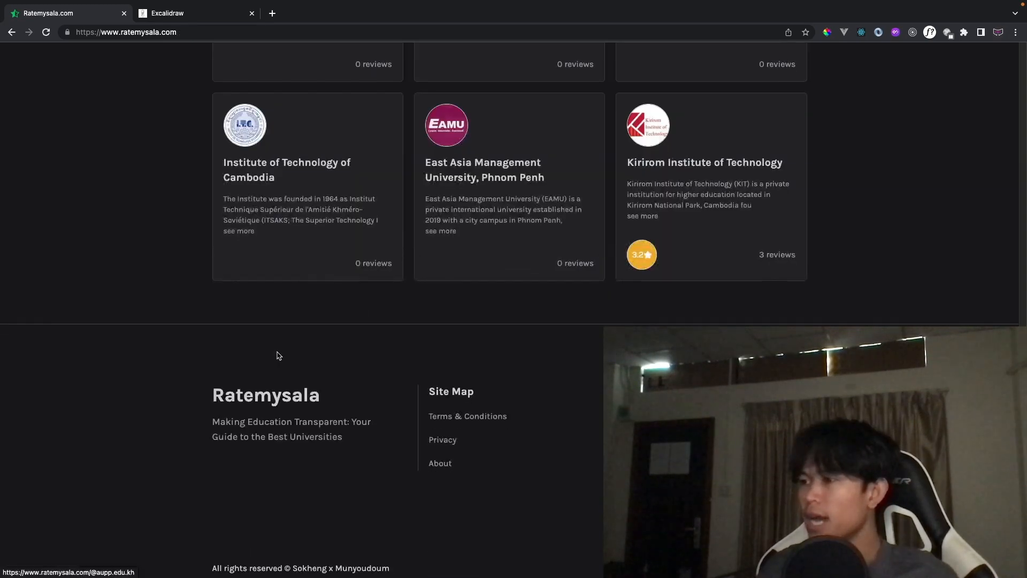
{"action": "scroll", "scroll_direction": "up", "scroll_amount": 3}
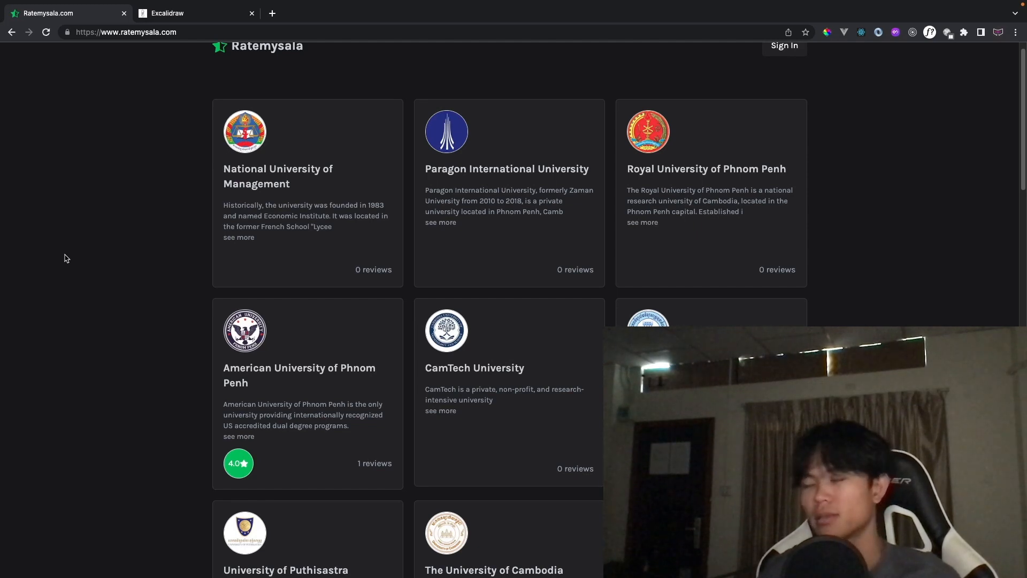
{"action": "mouse_move", "coordinate": [81, 256]}
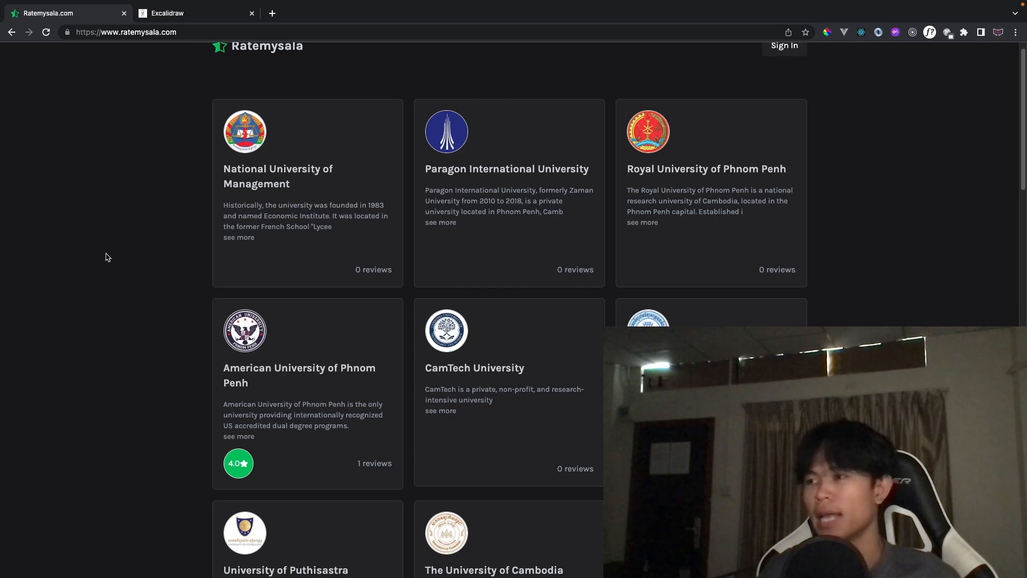
{"action": "mouse_move", "coordinate": [124, 256]}
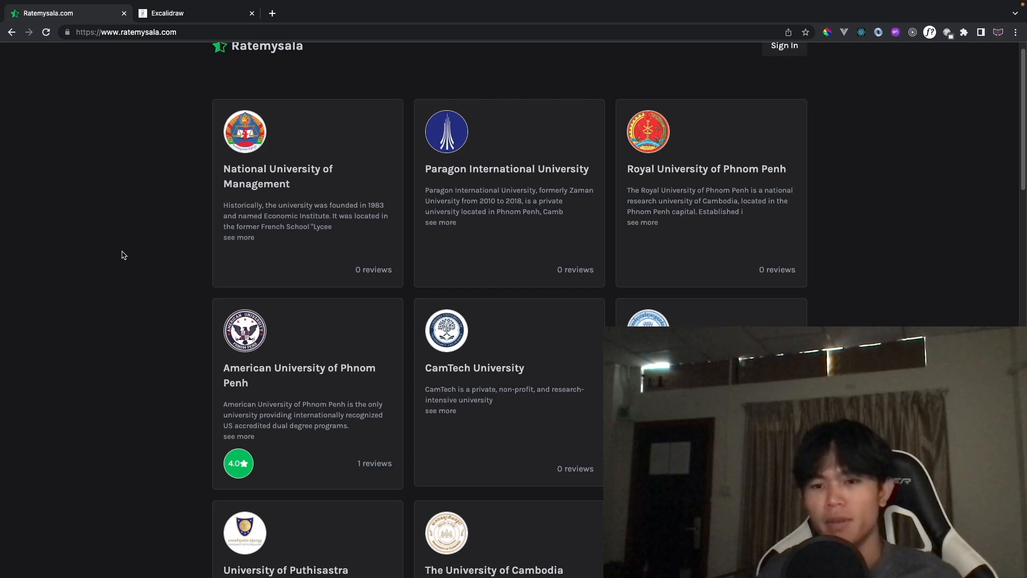